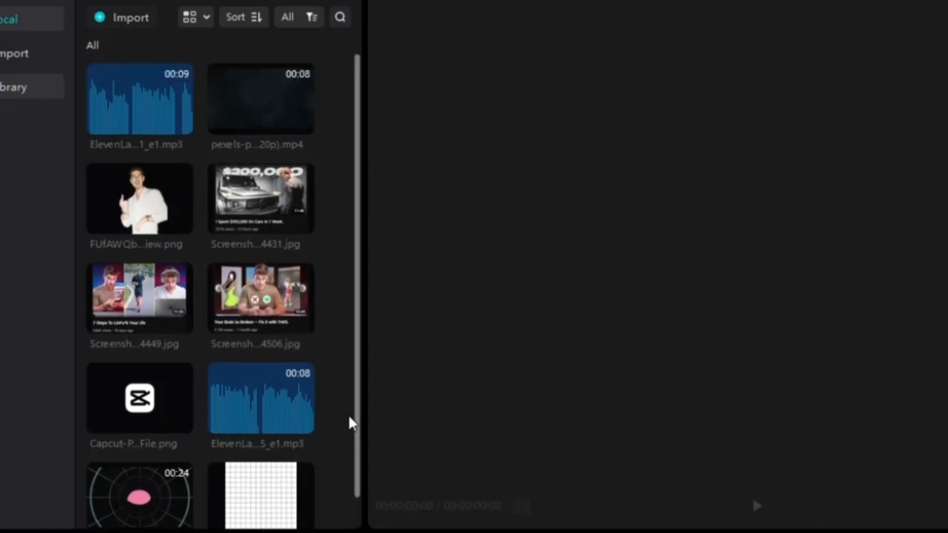
# - Add the pexels particle video to the timeline, preview it, and drop a video effect onto it
pyautogui.doubleClick(261, 98)
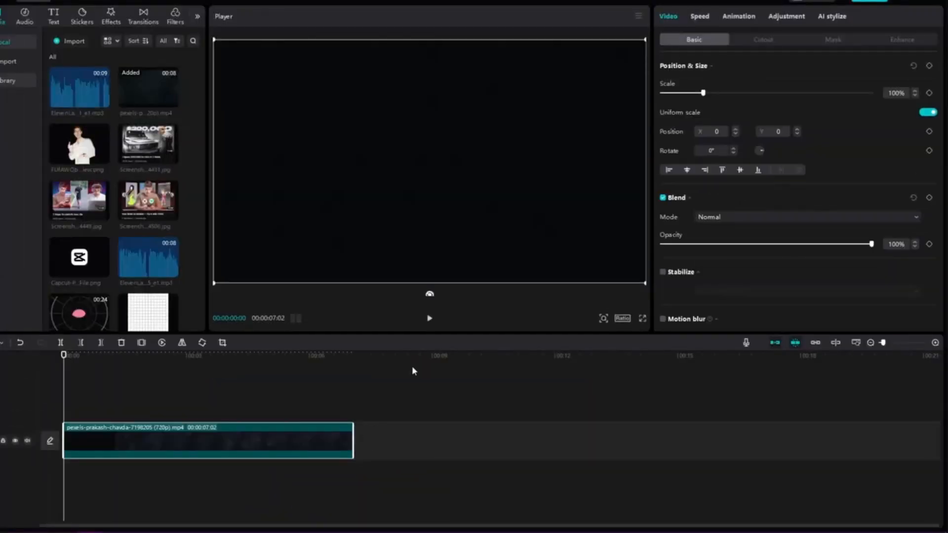
pyautogui.click(92, 355)
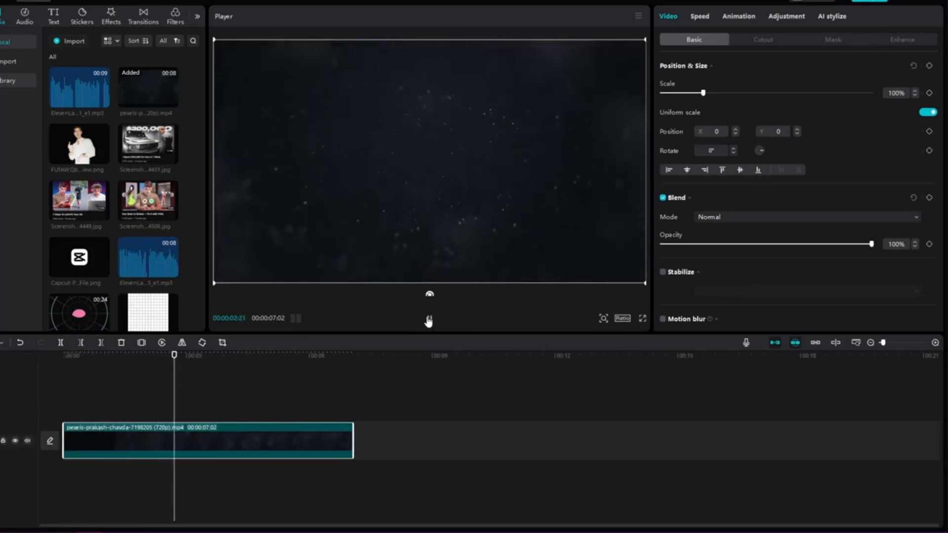
pyautogui.click(255, 354)
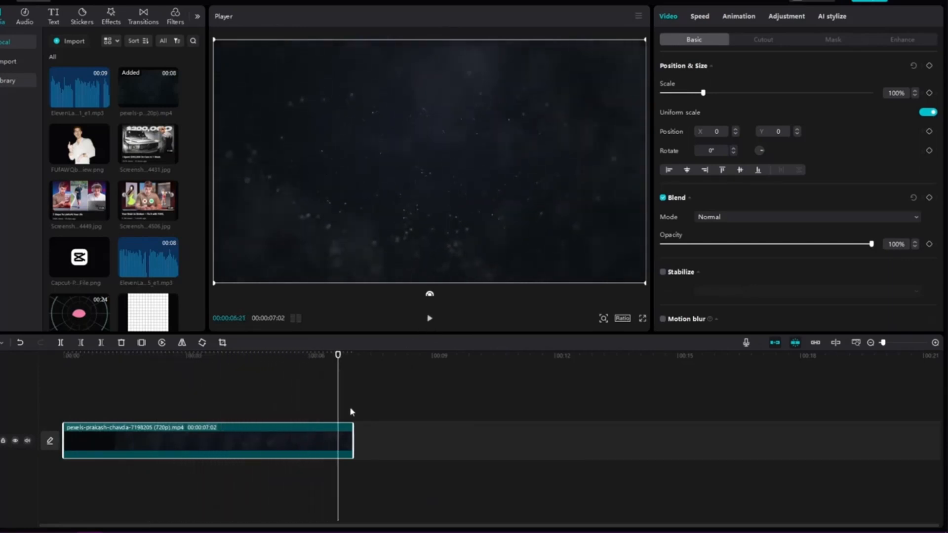
pyautogui.click(109, 12)
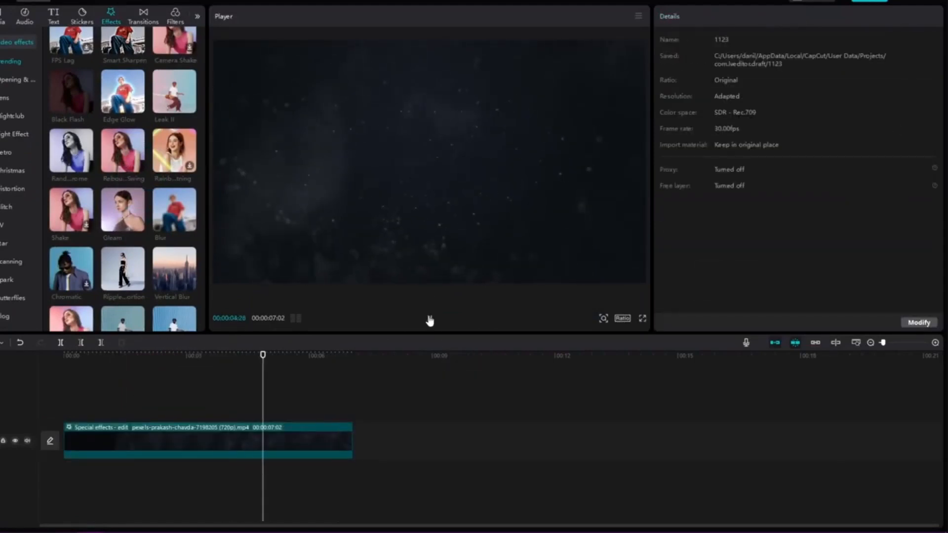
pyautogui.click(205, 440)
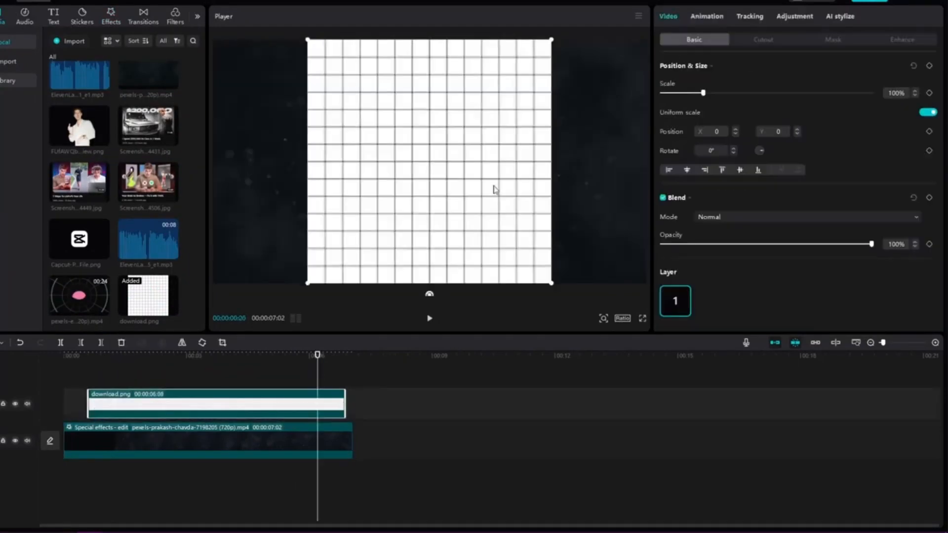
# - Fade the download.png grid to about 7% opacity and try a Rectangle mask
pyautogui.moveTo(870, 243); pyautogui.dragTo(668, 243)
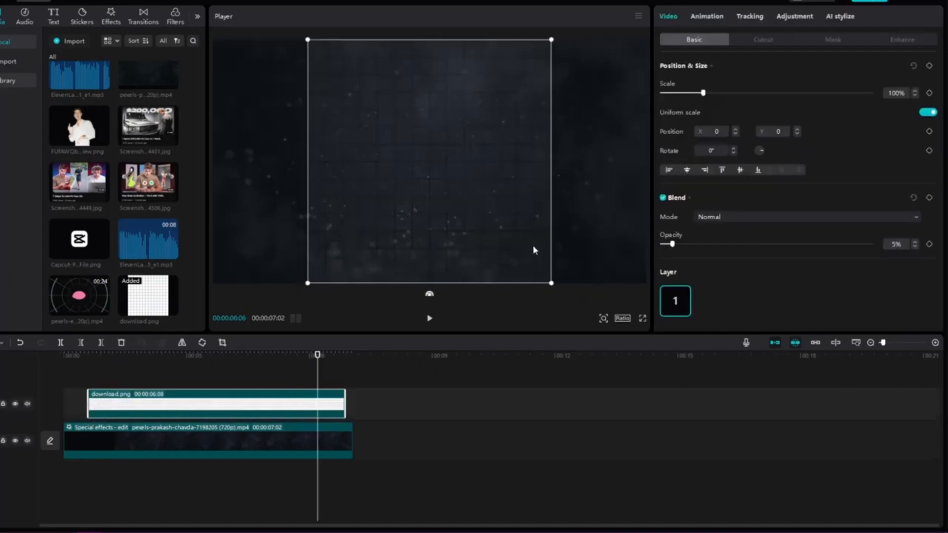
pyautogui.moveTo(669, 243); pyautogui.dragTo(677, 244)
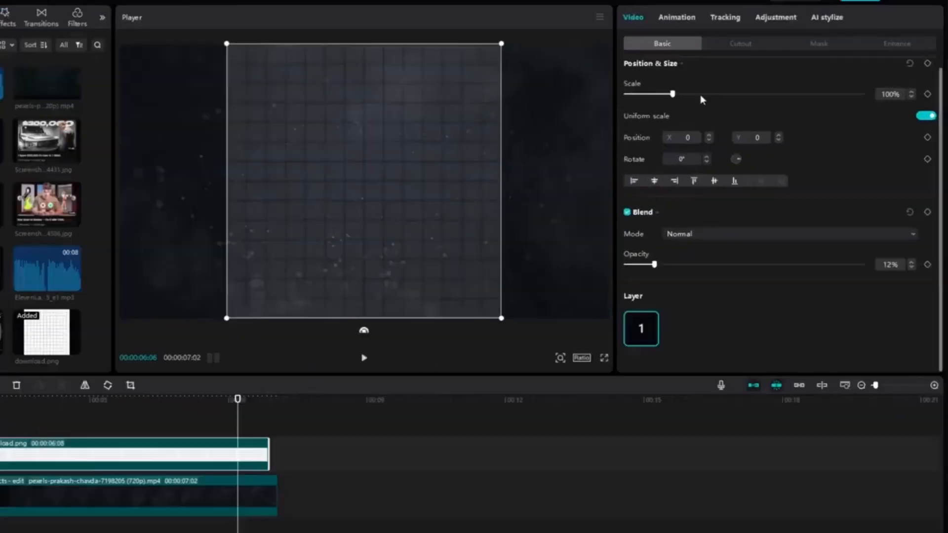
pyautogui.click(818, 42)
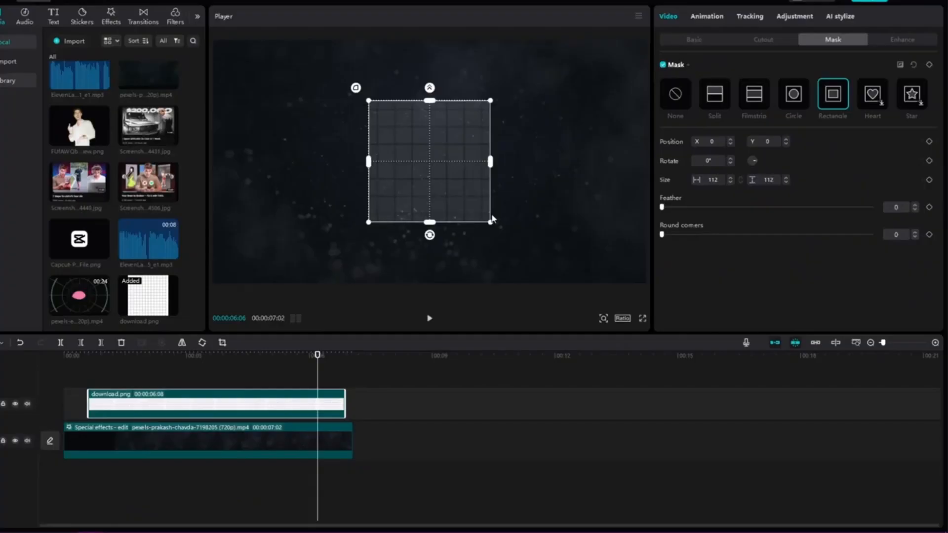
pyautogui.moveTo(489, 221); pyautogui.dragTo(532, 264)
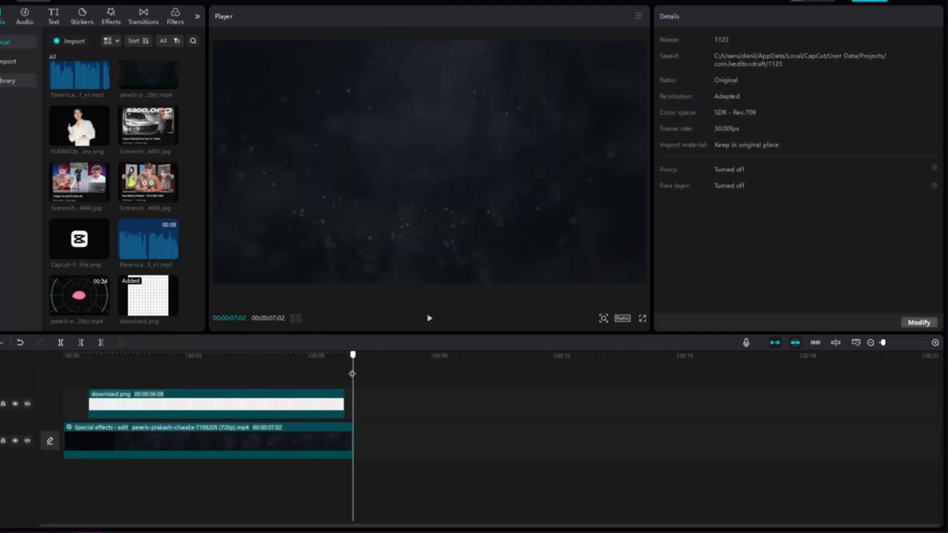
# - Reselect the grid image clip and scrub the playhead to check the overlay
pyautogui.click(214, 404)
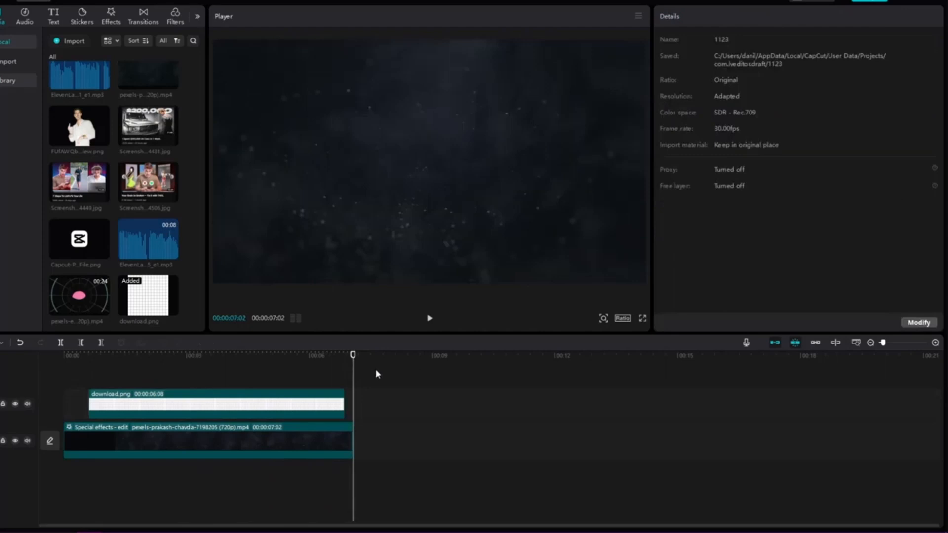
pyautogui.click(184, 355)
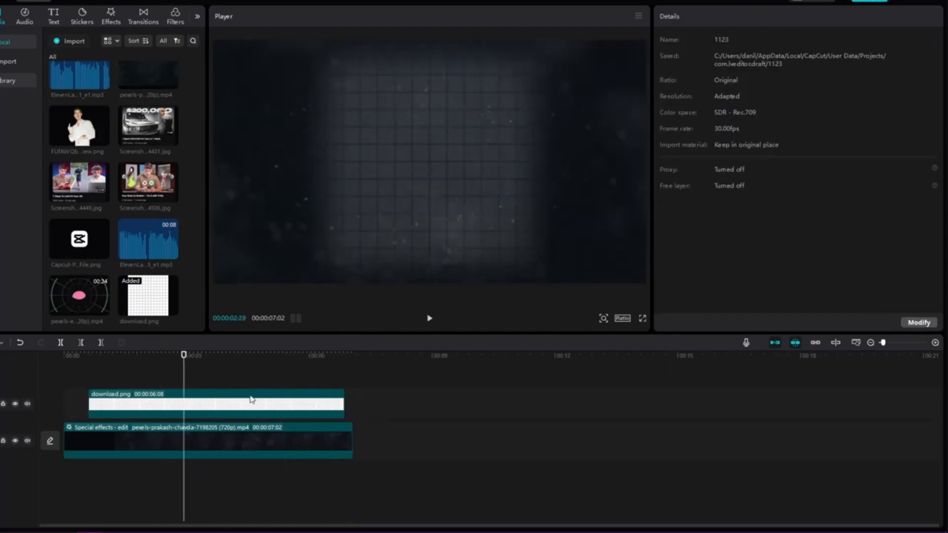
pyautogui.click(211, 404)
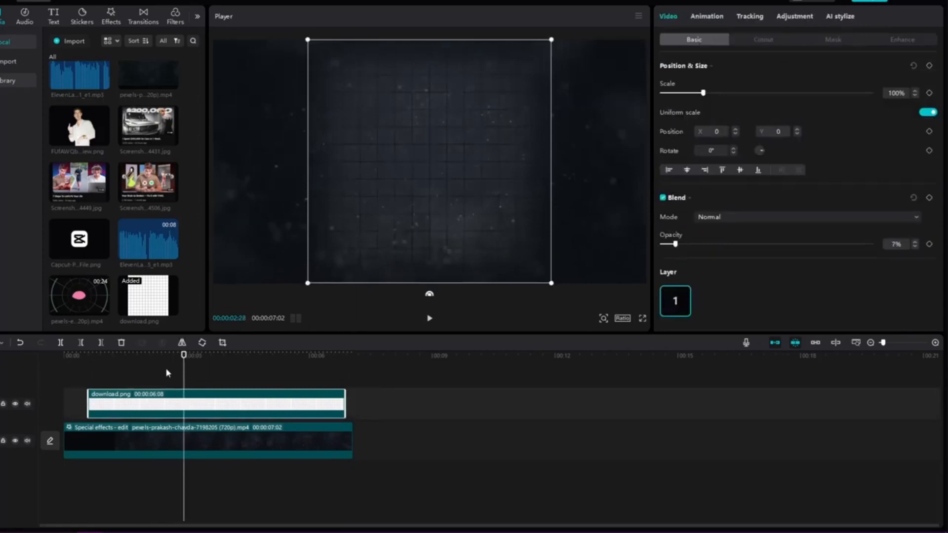
pyautogui.click(124, 355)
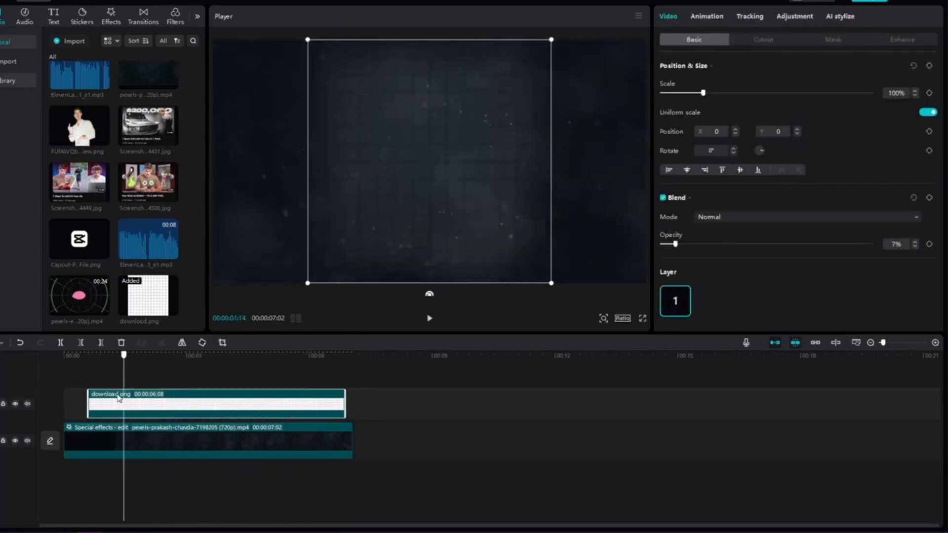
# - Drag Rebound Swing from Video effects onto download.png and check the Animation In options
pyautogui.click(110, 11)
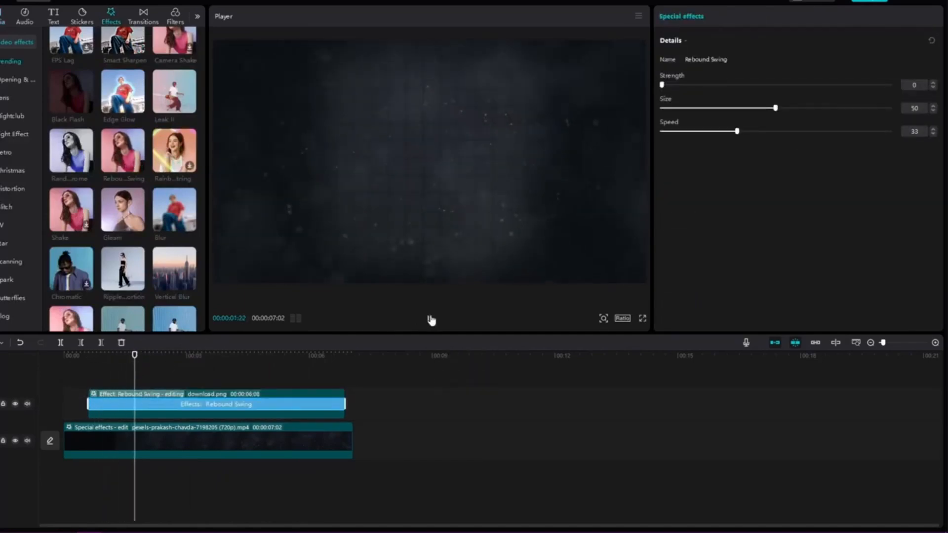
pyautogui.moveTo(776, 108); pyautogui.dragTo(754, 108)
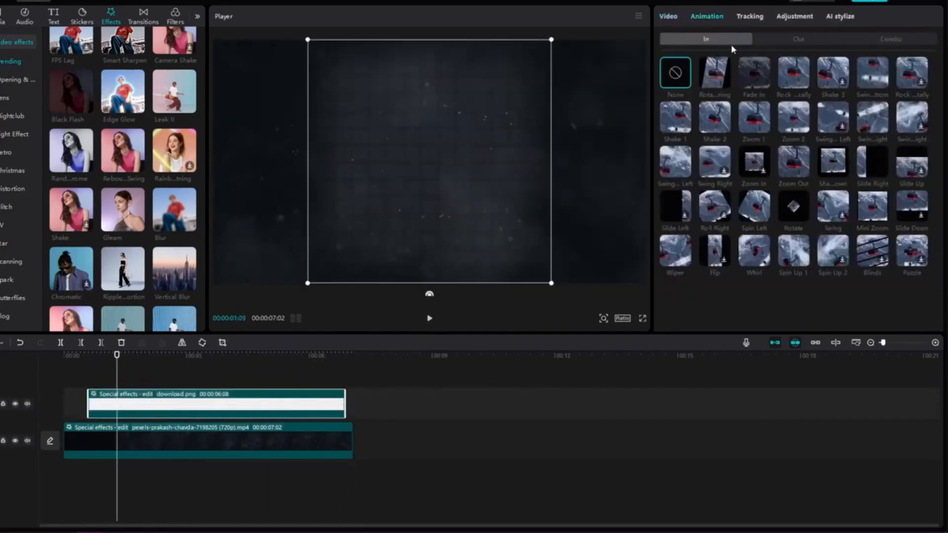
pyautogui.click(797, 39)
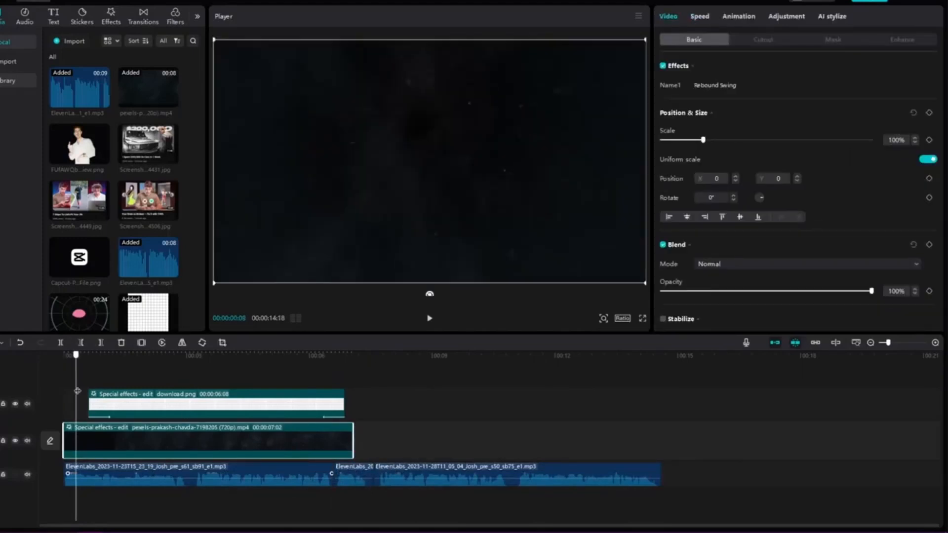
# - Duplicate the particle clip along the track from its context menu and review playback
pyautogui.click(140, 355)
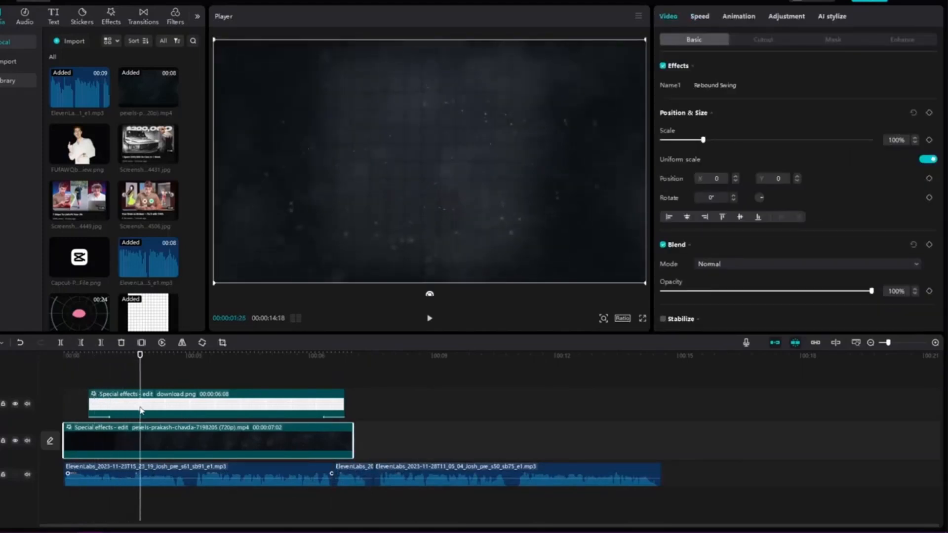
pyautogui.rightClick(353, 440)
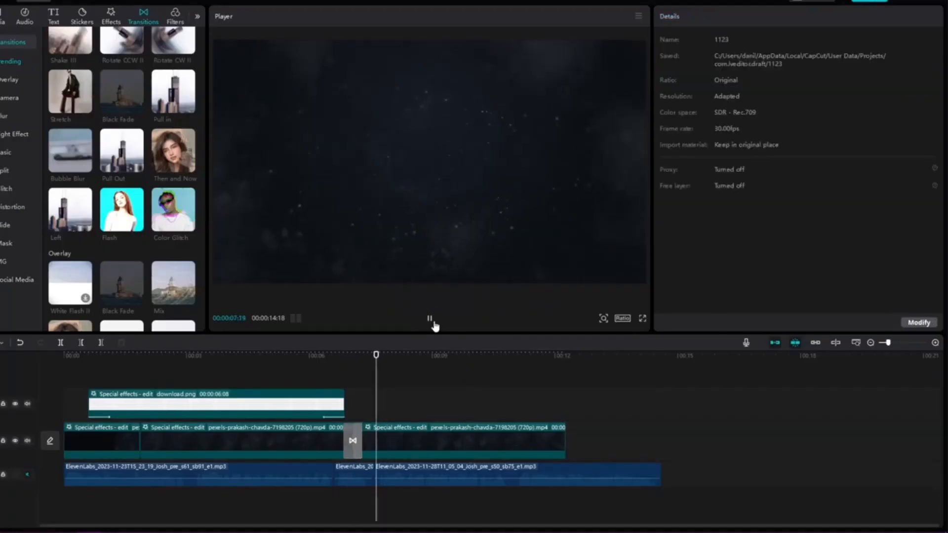
pyautogui.click(665, 440)
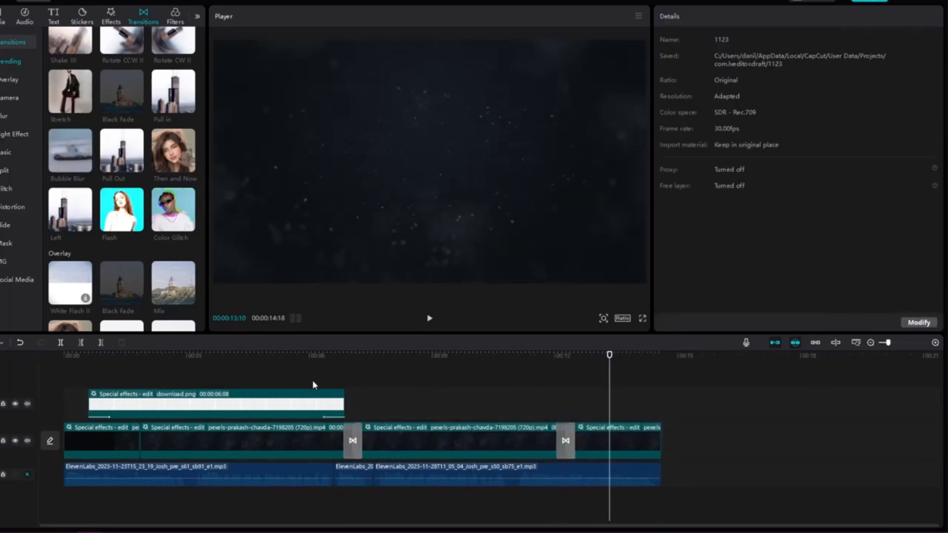
# - Auto-generate white captions from the voiceover in the BANGERS font, then view In animations
pyautogui.click(53, 16)
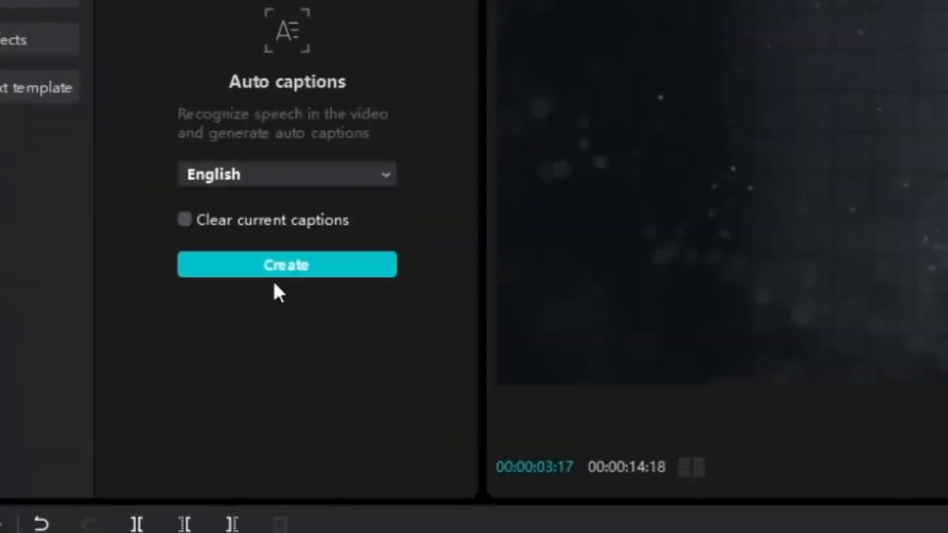
pyautogui.click(286, 264)
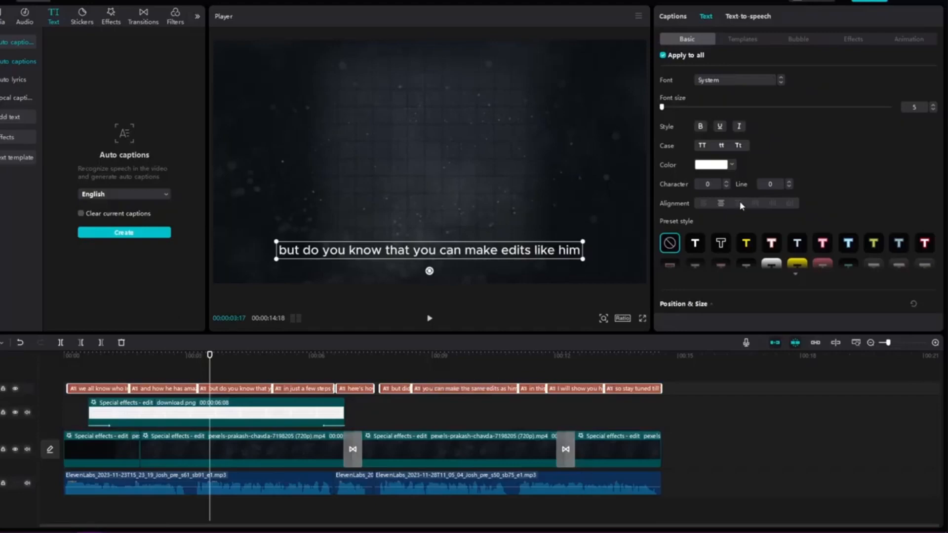
pyautogui.click(694, 242)
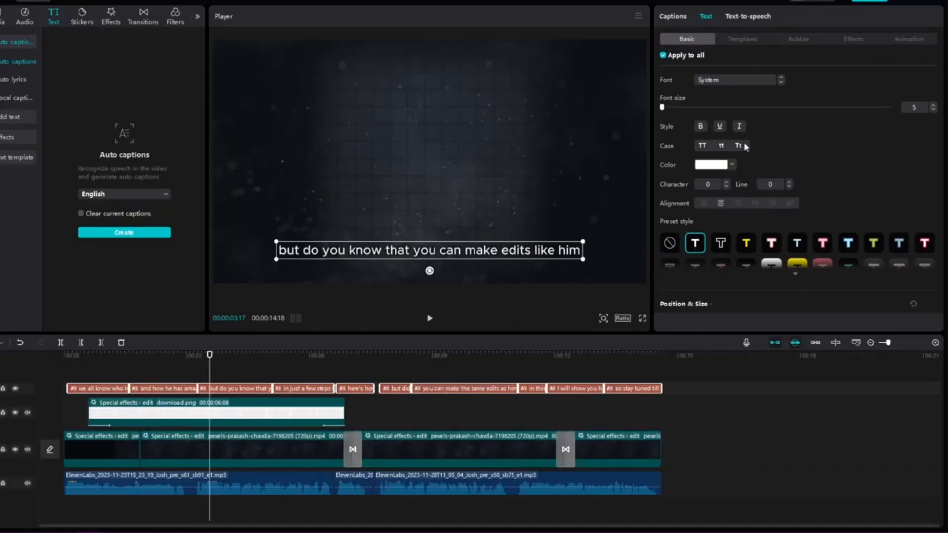
pyautogui.click(731, 79)
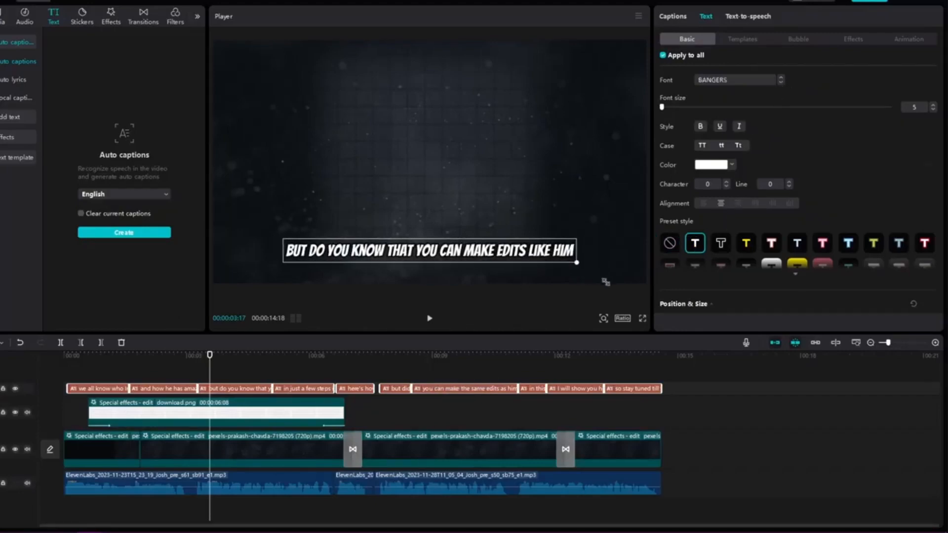
pyautogui.click(907, 39)
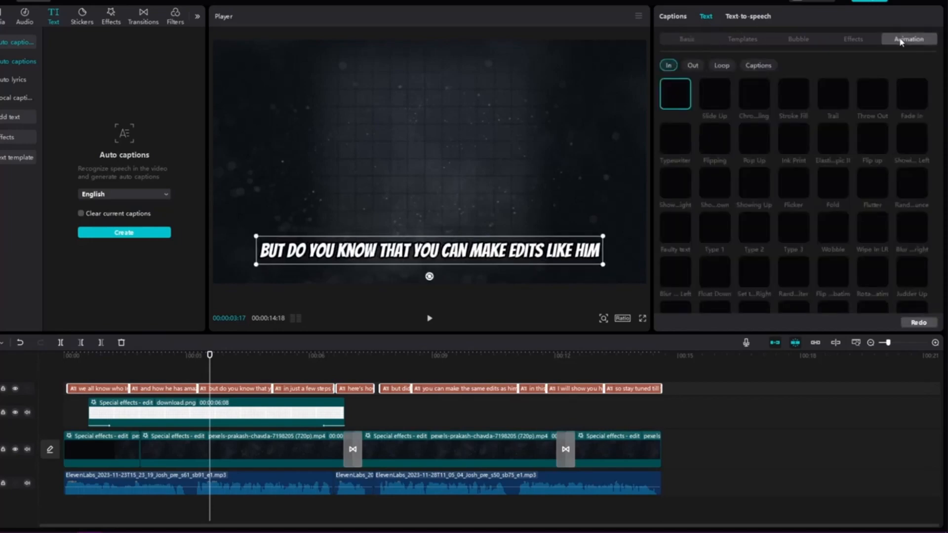
pyautogui.click(757, 65)
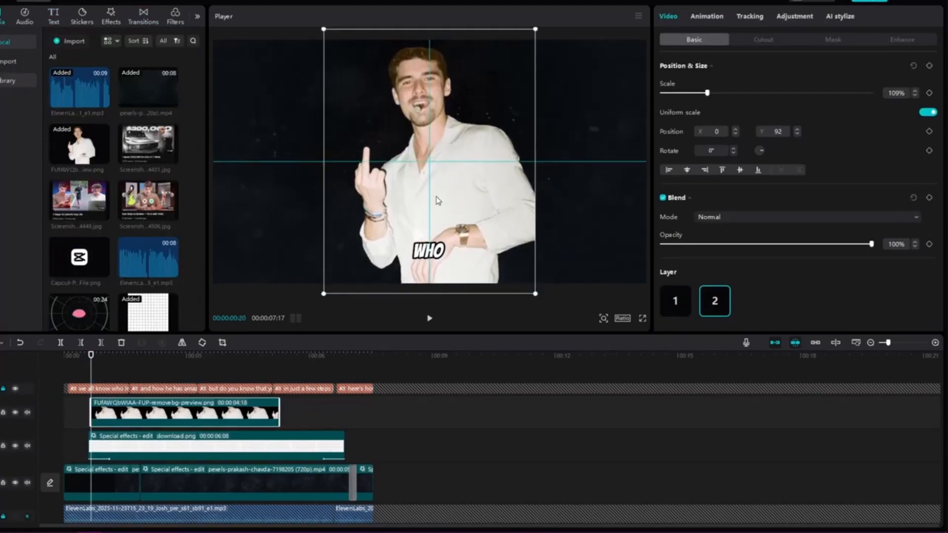
# - Centre the man cutout at 82% opacity with a Split mask feathered to 30
pyautogui.moveTo(871, 244); pyautogui.dragTo(835, 244)
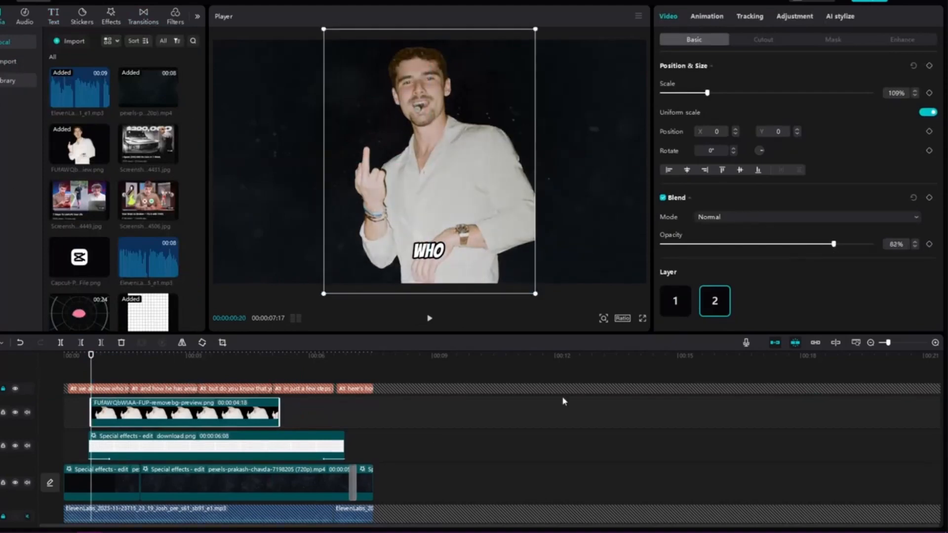
pyautogui.click(110, 11)
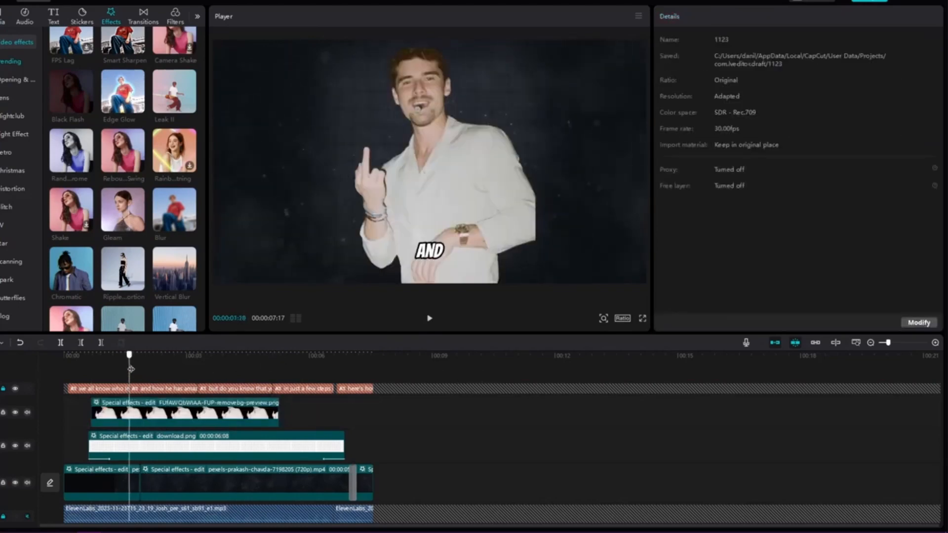
pyautogui.click(184, 412)
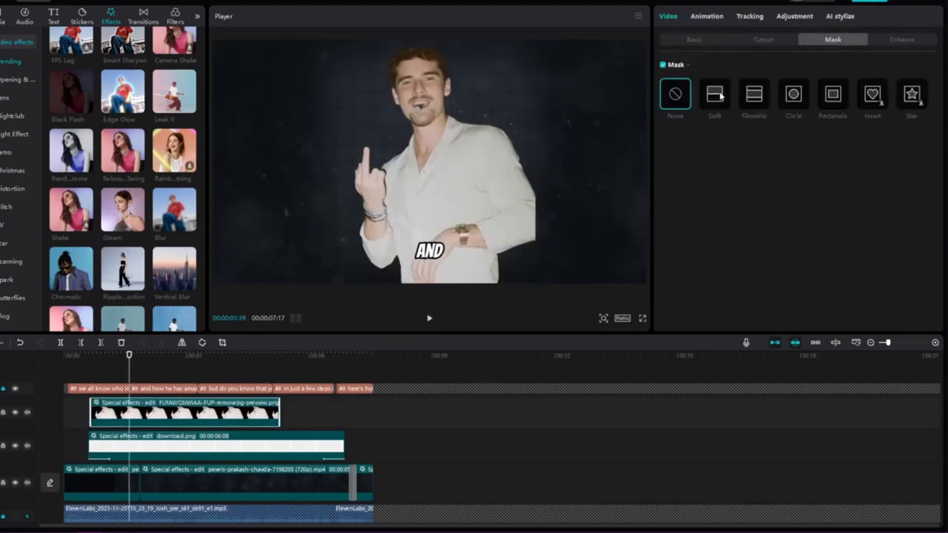
pyautogui.click(713, 94)
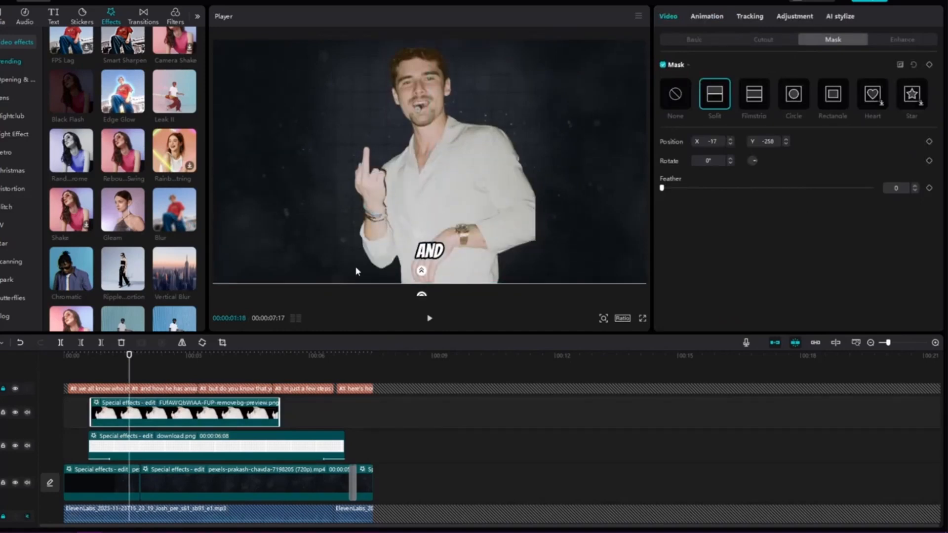
pyautogui.moveTo(661, 188); pyautogui.dragTo(724, 188)
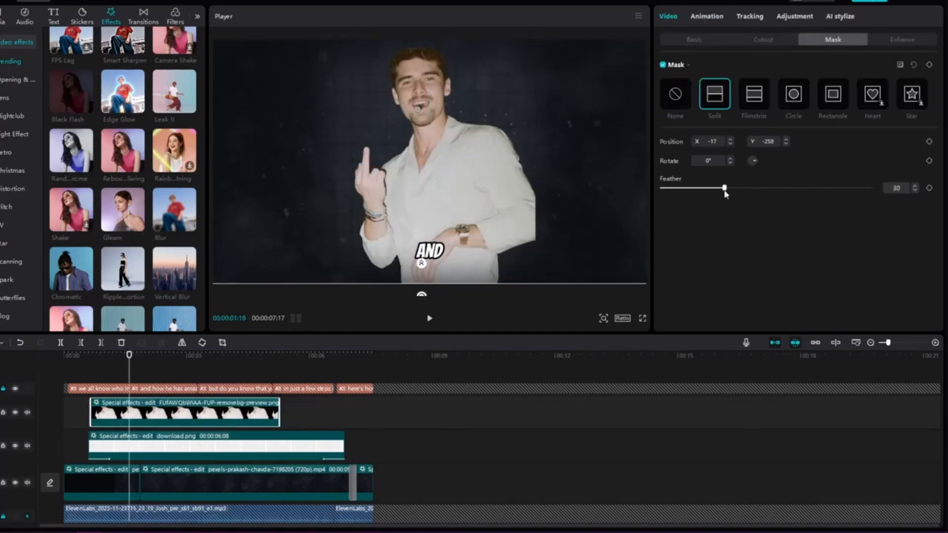
pyautogui.moveTo(724, 188); pyautogui.dragTo(740, 188)
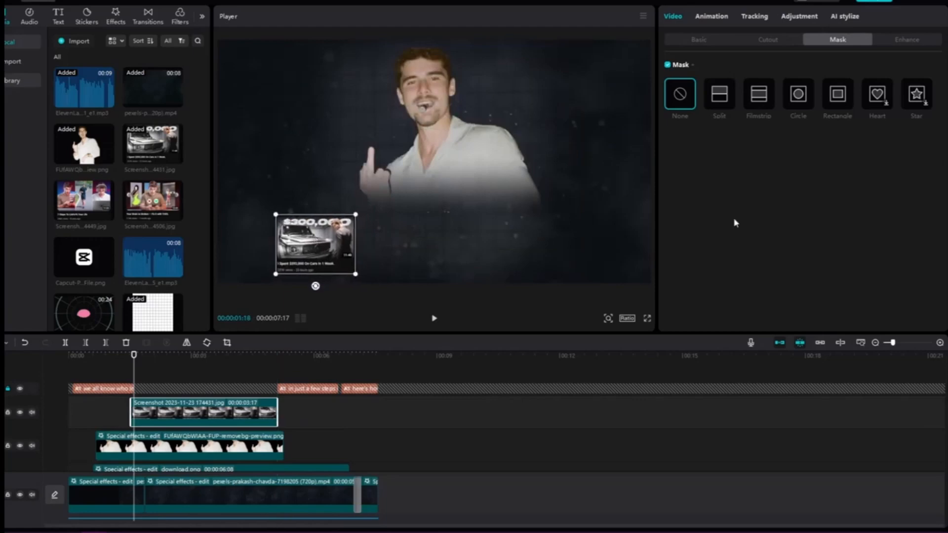
# - Deselect and reselect the small $300,000 car thumbnail in the lower left
pyautogui.click(837, 94)
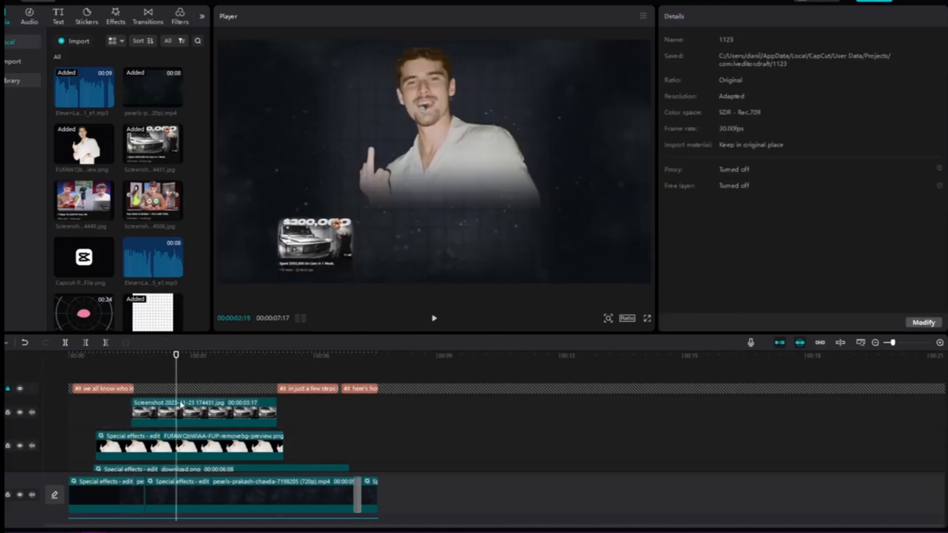
pyautogui.click(202, 411)
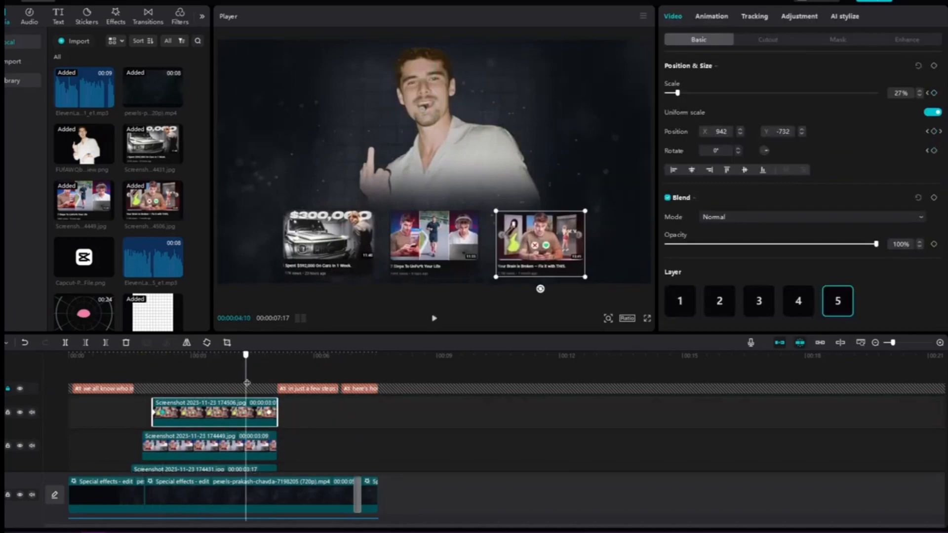
# - Add Position keyframes so the thumbnails slide down below the frame
pyautogui.click(277, 354)
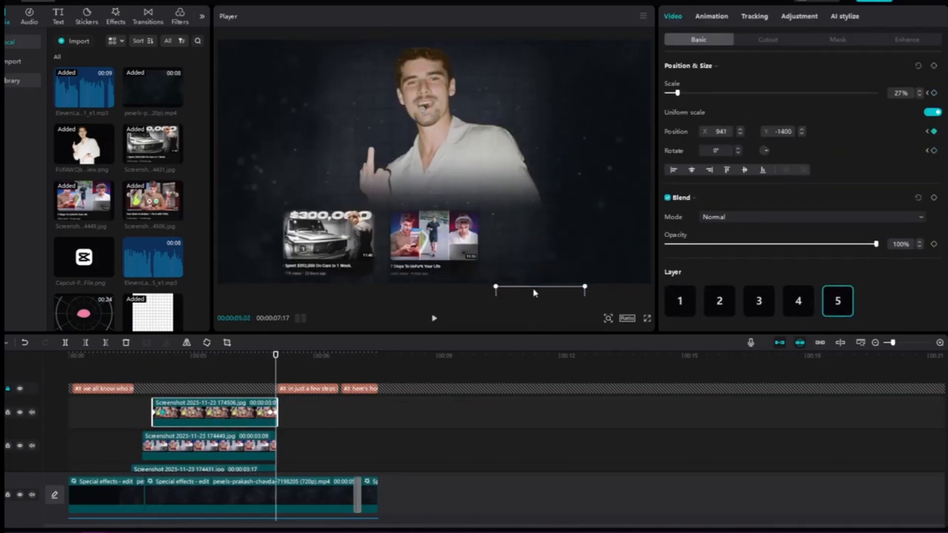
pyautogui.click(207, 444)
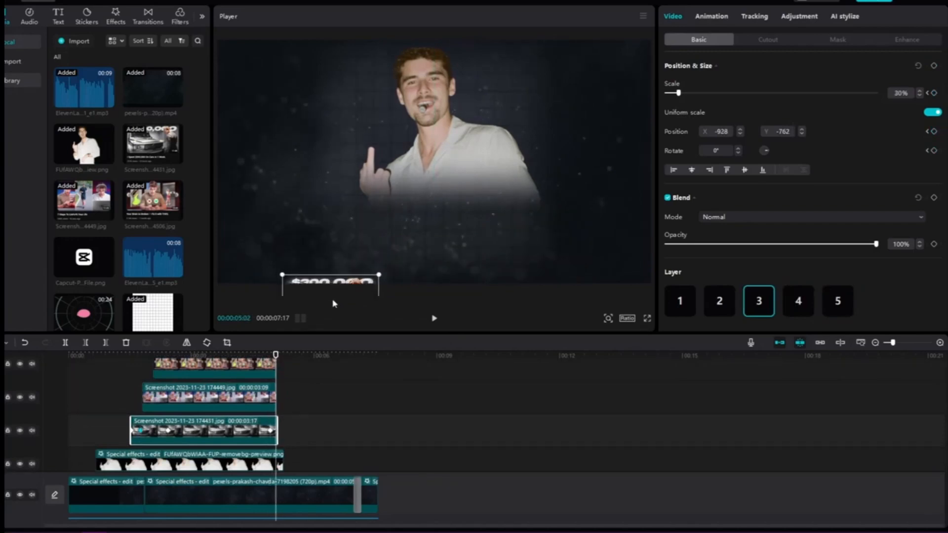
pyautogui.click(836, 38)
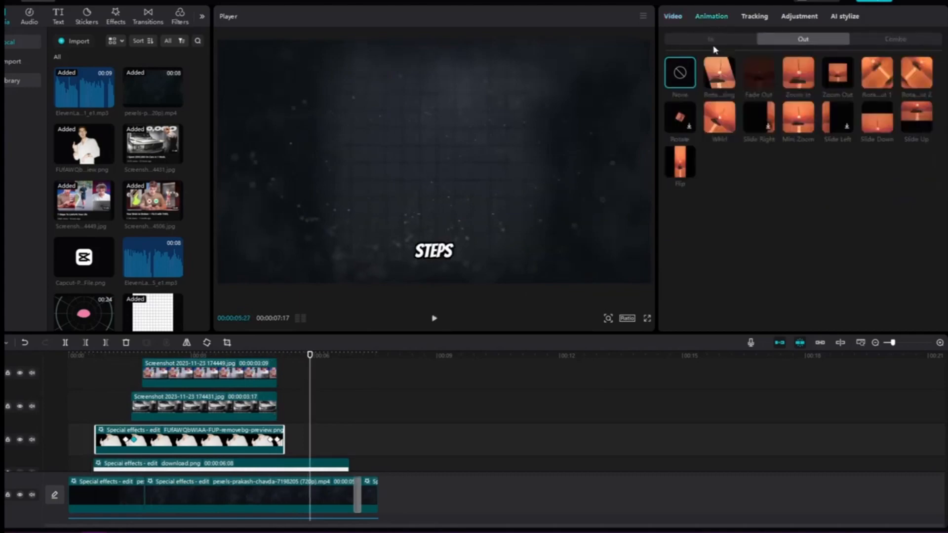
# - Set the cutout's In/Out animations and give the CapCut logo a rounded Rectangle mask
pyautogui.click(710, 38)
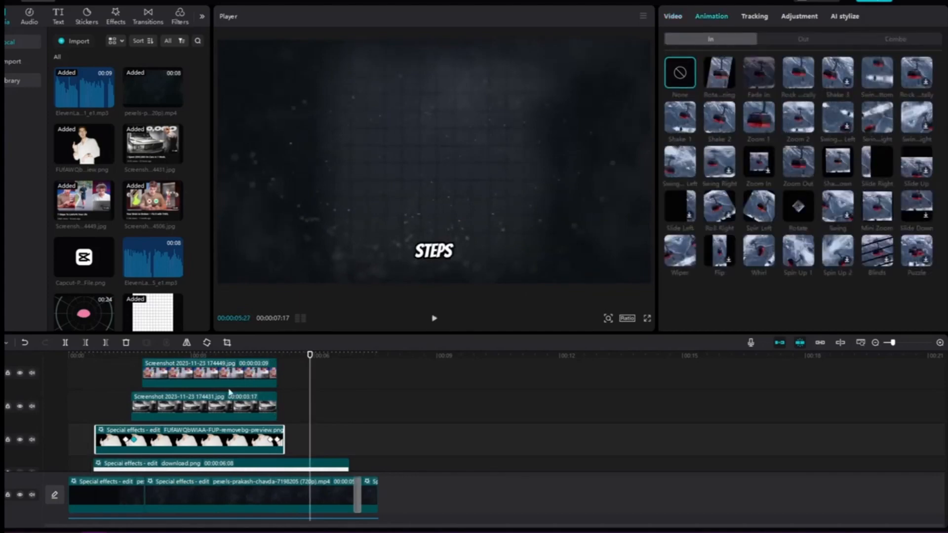
pyautogui.click(802, 38)
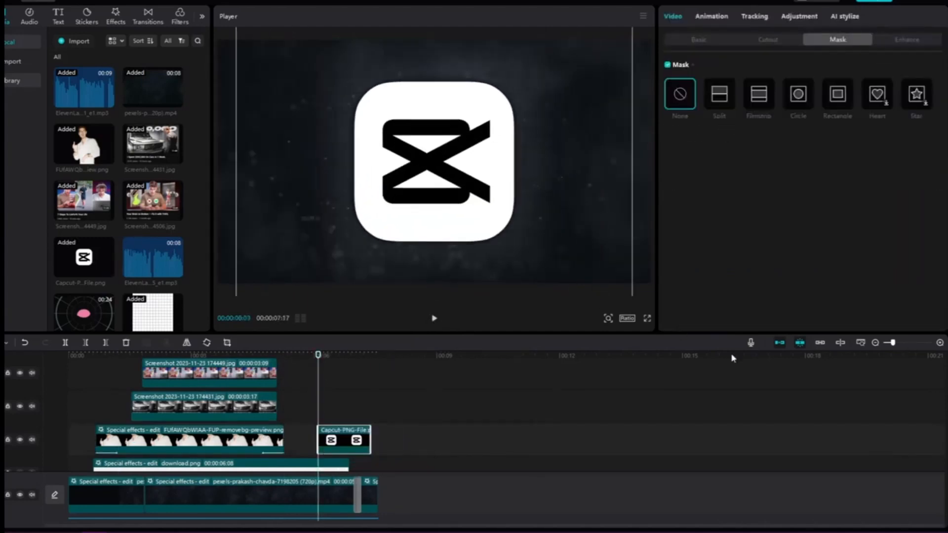
pyautogui.click(837, 94)
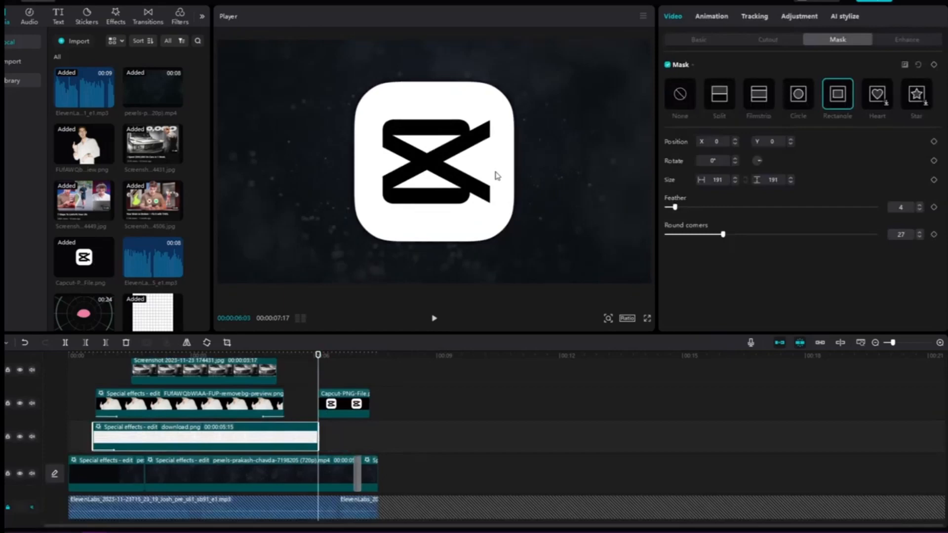
pyautogui.click(698, 39)
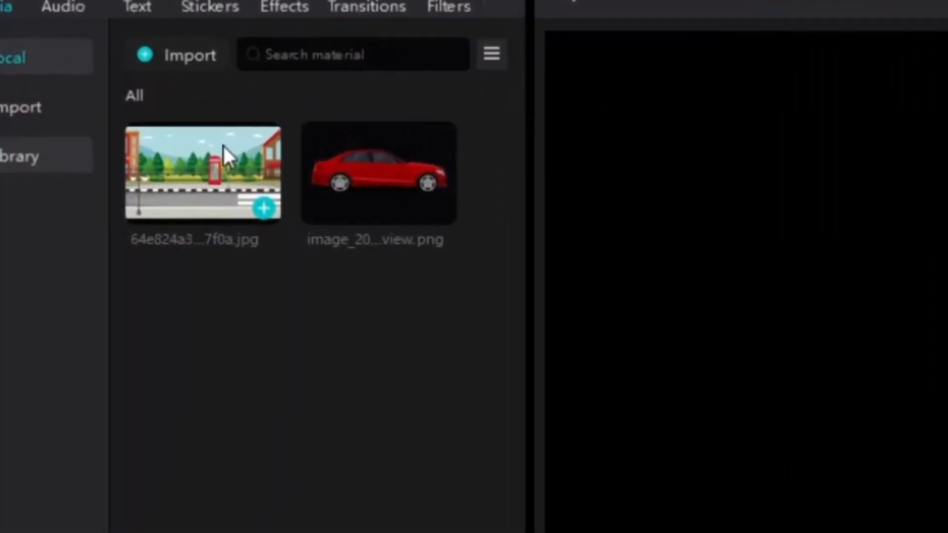
# - Add the street scene image to the timeline and shift it to its starting position
pyautogui.click(264, 208)
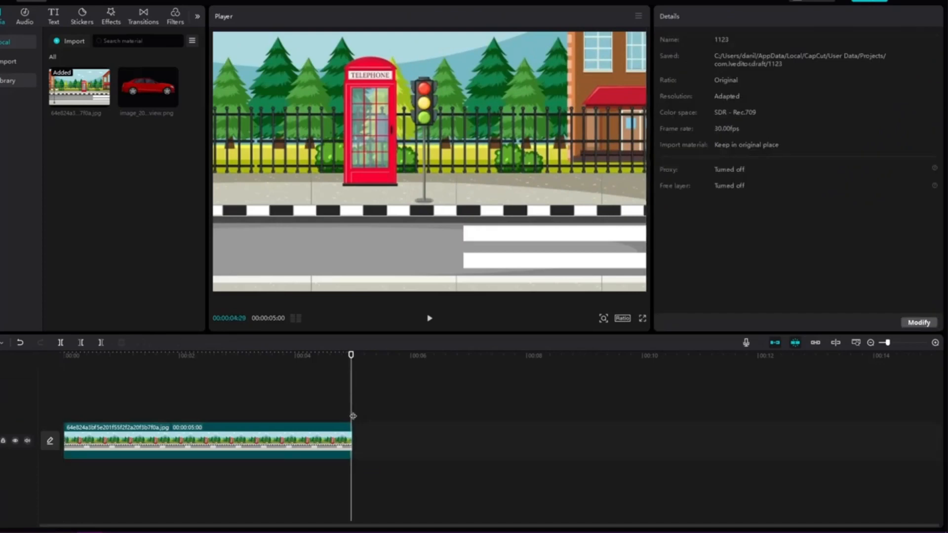
pyautogui.click(205, 439)
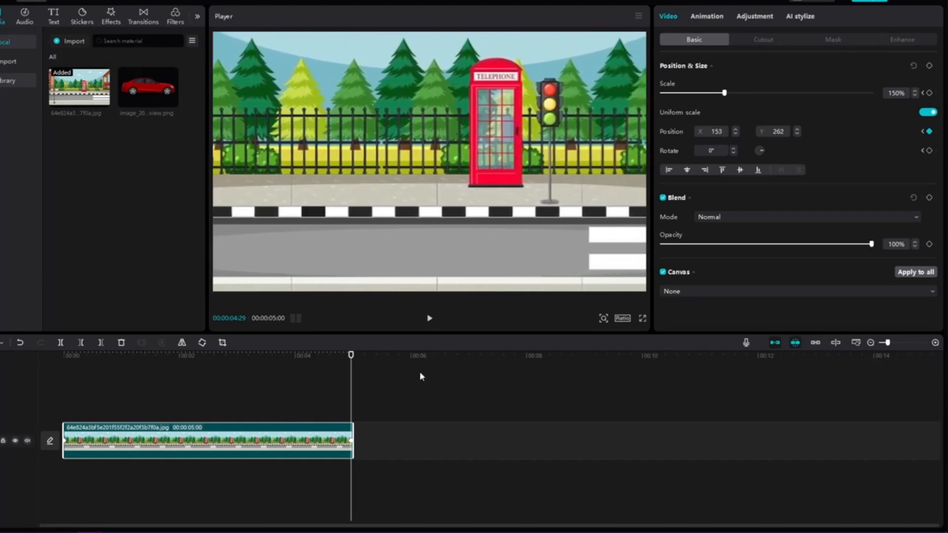
pyautogui.moveTo(351, 353); pyautogui.dragTo(106, 353)
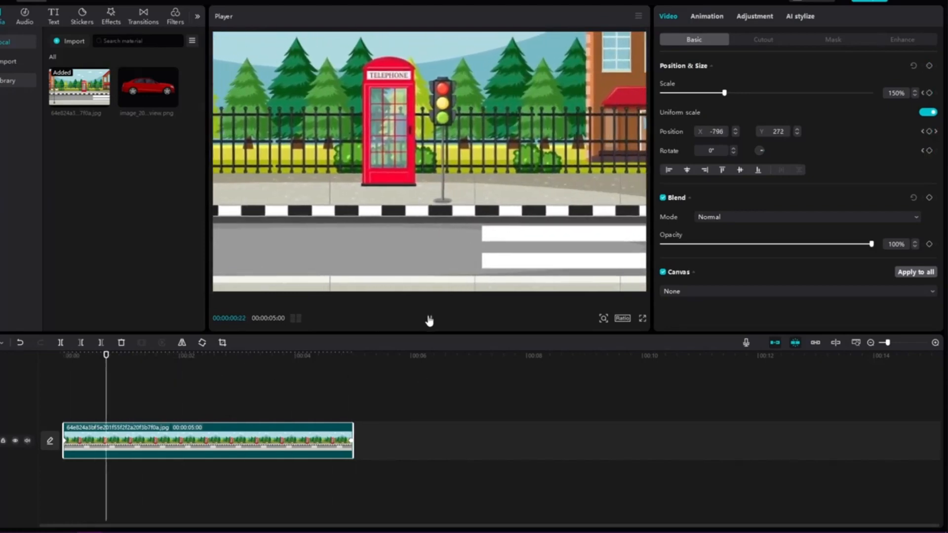
pyautogui.moveTo(107, 355); pyautogui.dragTo(336, 354)
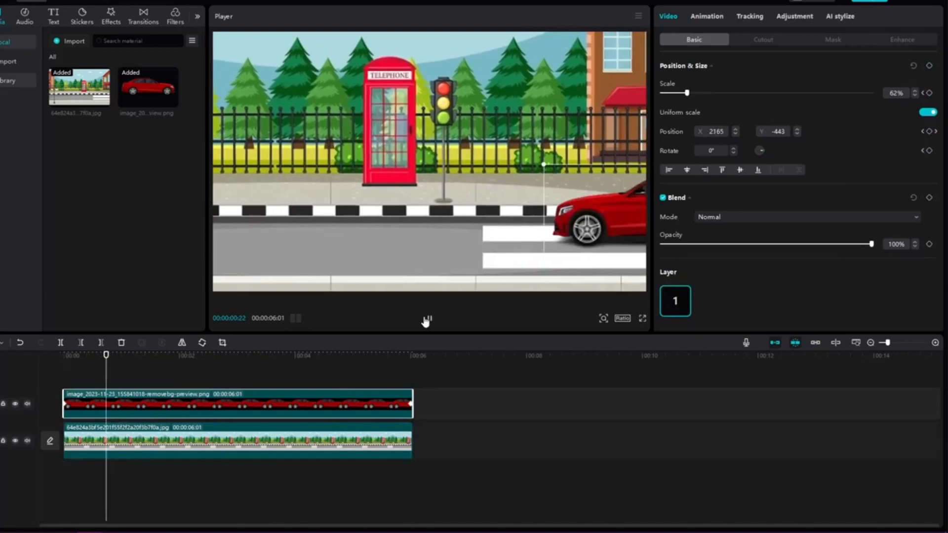
# - Move the red car to mid-road and crop a copy down to one wheel
pyautogui.moveTo(108, 353); pyautogui.dragTo(337, 353)
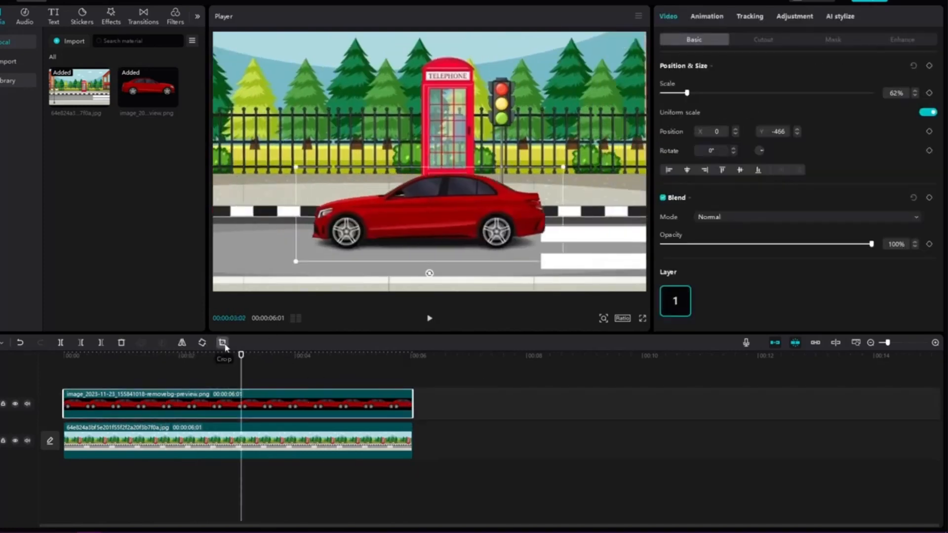
pyautogui.click(223, 342)
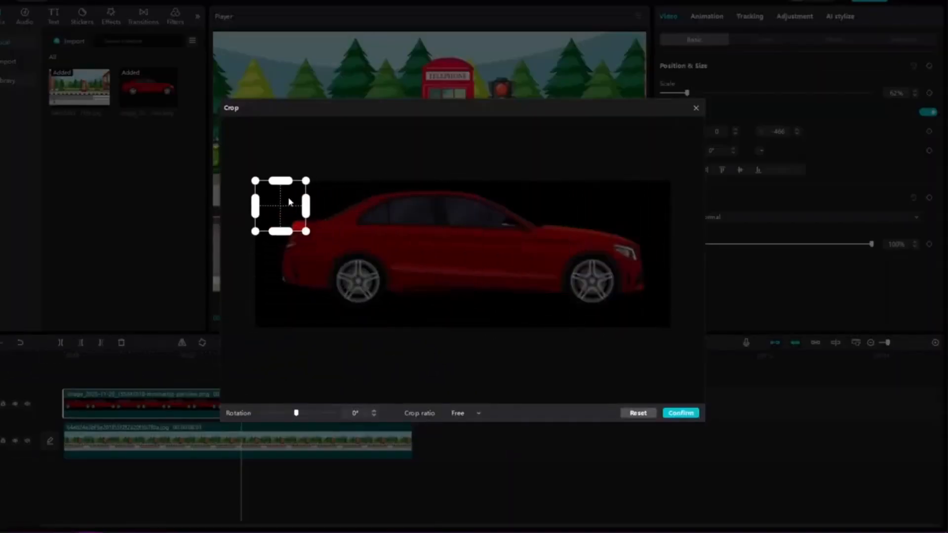
pyautogui.moveTo(281, 205); pyautogui.dragTo(358, 281)
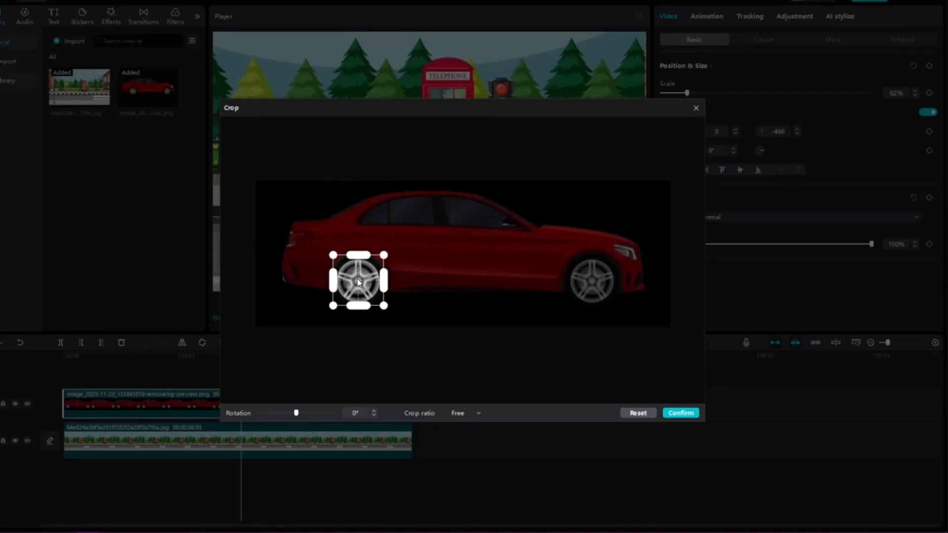
pyautogui.click(679, 413)
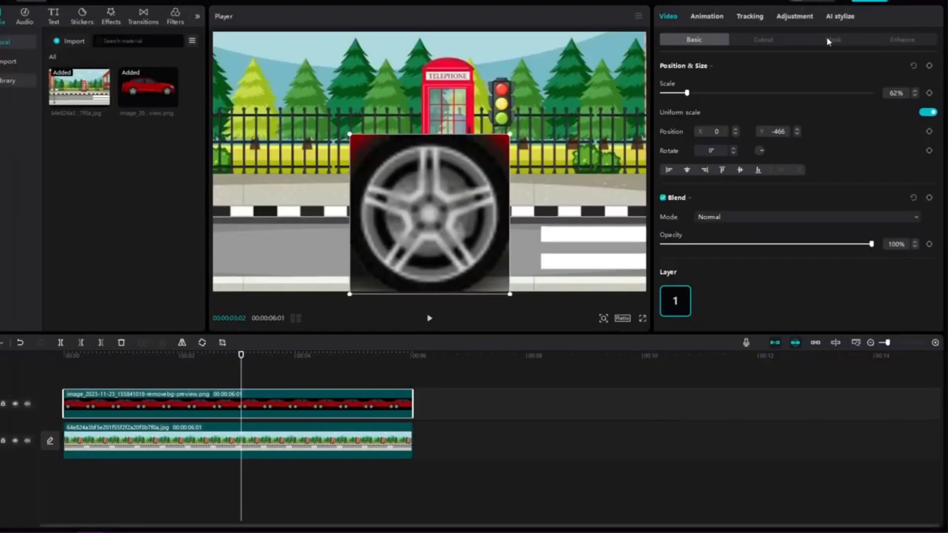
pyautogui.click(832, 40)
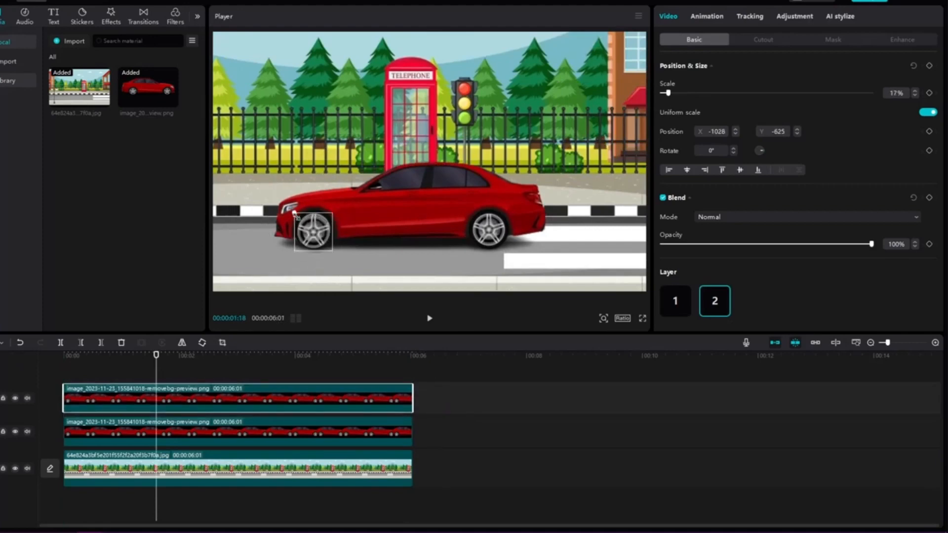
# - Place a second wheel copy at Scale 15%, X 531, Y -605 with Rotate keyframes, and preview
pyautogui.moveTo(312, 233); pyautogui.dragTo(488, 234)
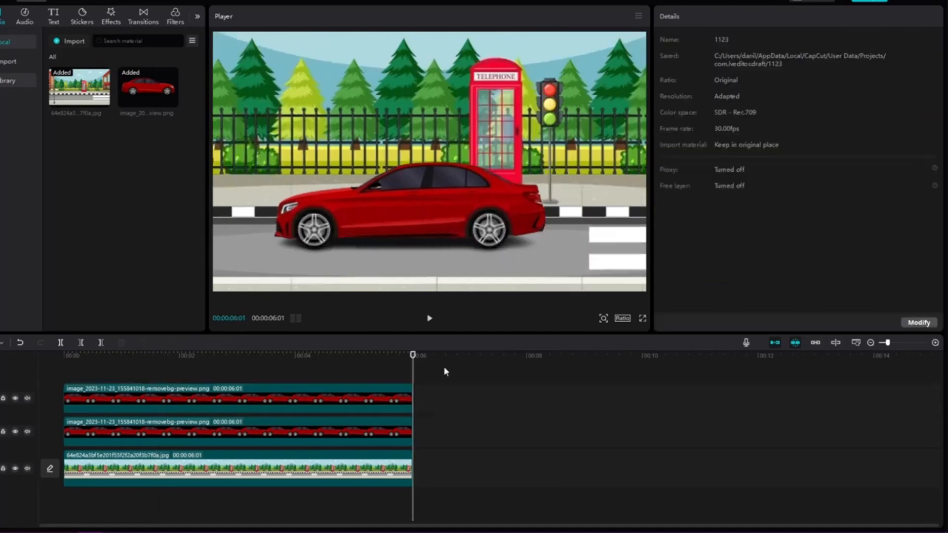
pyautogui.click(235, 398)
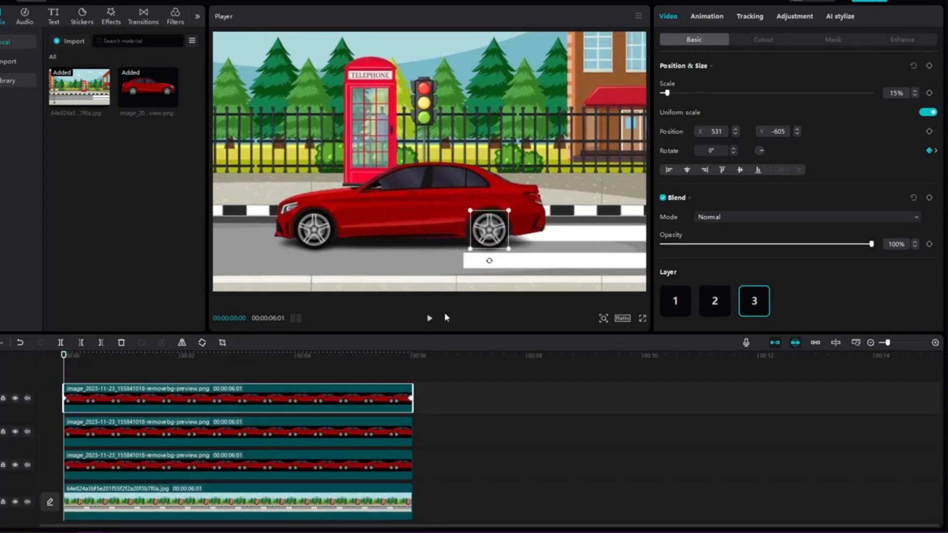
pyautogui.moveTo(490, 230); pyautogui.dragTo(312, 231)
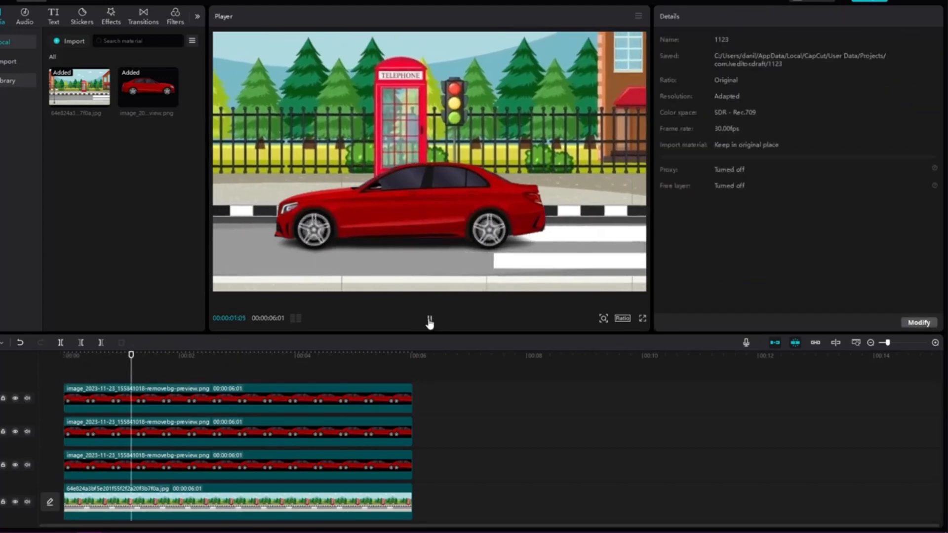
pyautogui.moveTo(131, 355); pyautogui.dragTo(363, 356)
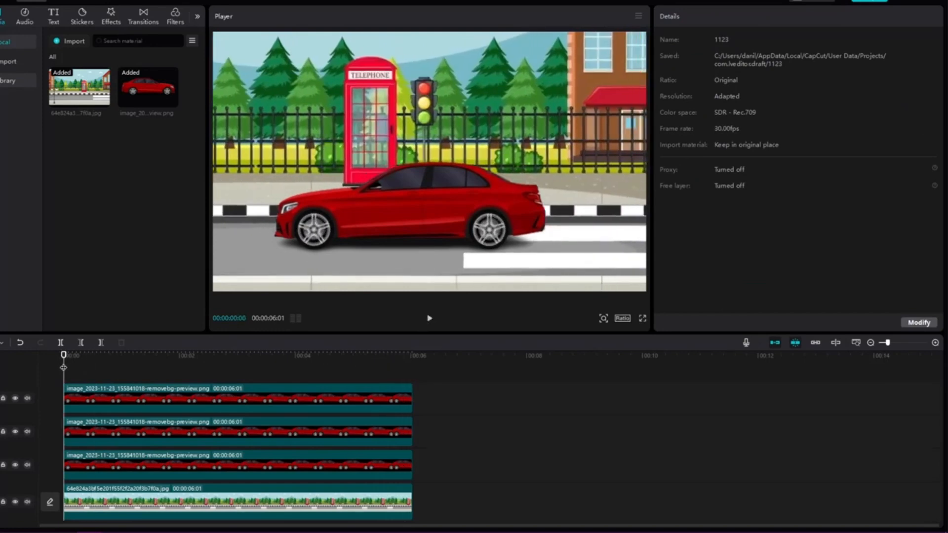
# - Keyframe the combined car clip's Position X from 3193 to 843 across the street
pyautogui.click(238, 397)
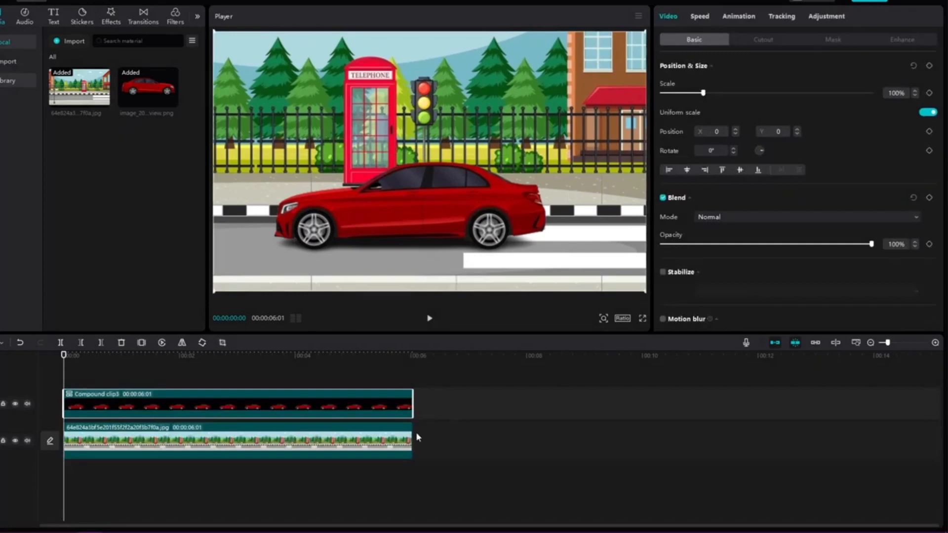
pyautogui.moveTo(342, 278)
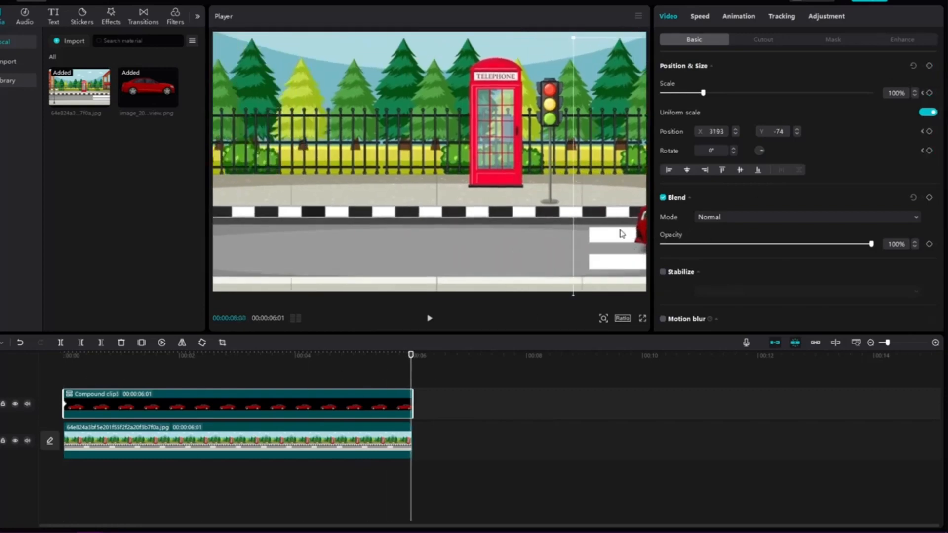
pyautogui.moveTo(410, 353); pyautogui.dragTo(177, 353)
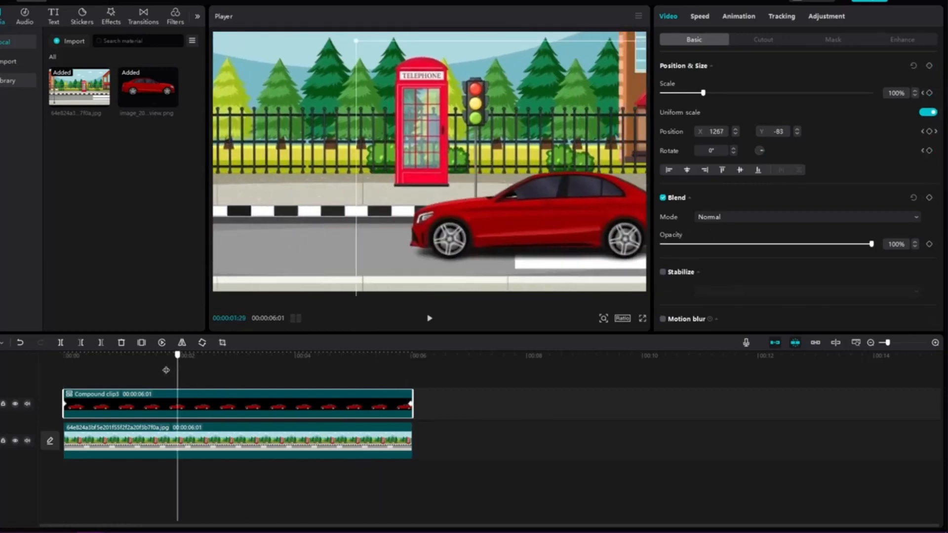
pyautogui.click(429, 318)
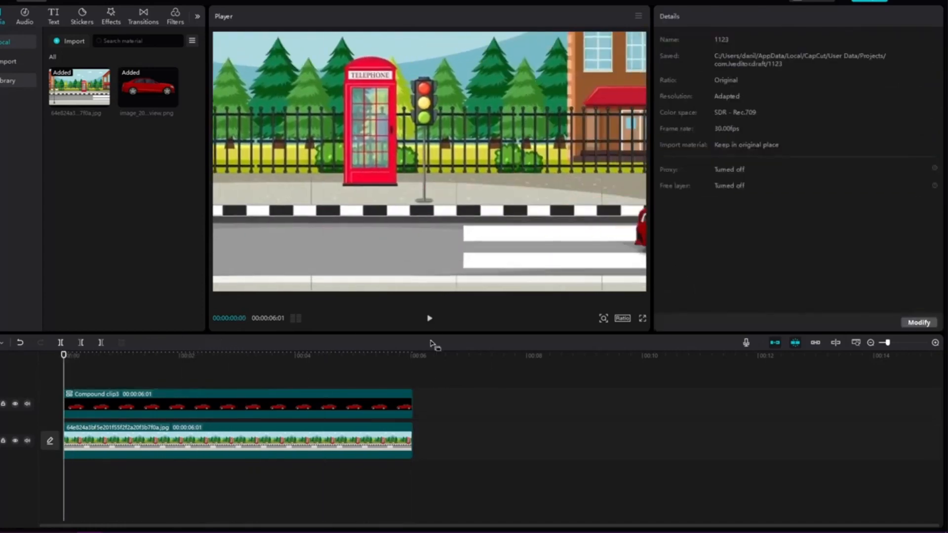
pyautogui.click(429, 318)
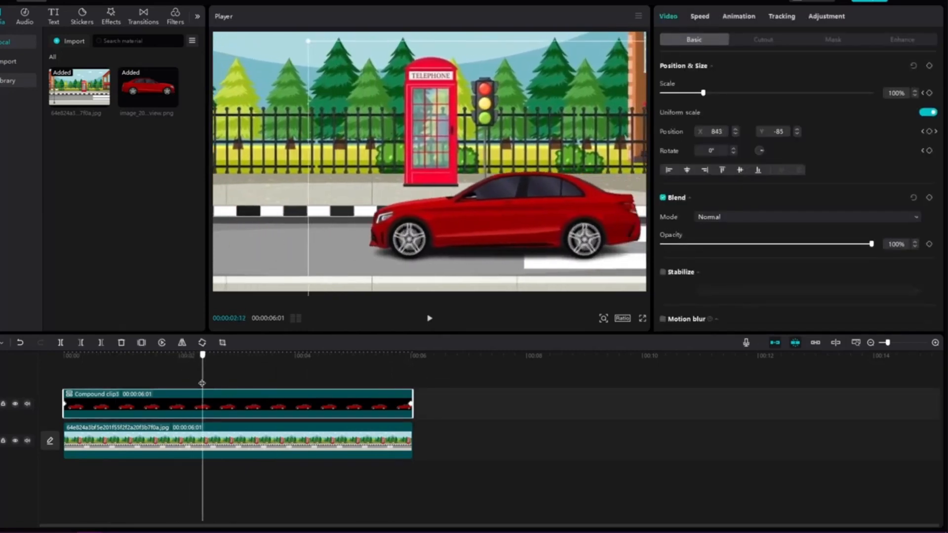
pyautogui.click(284, 355)
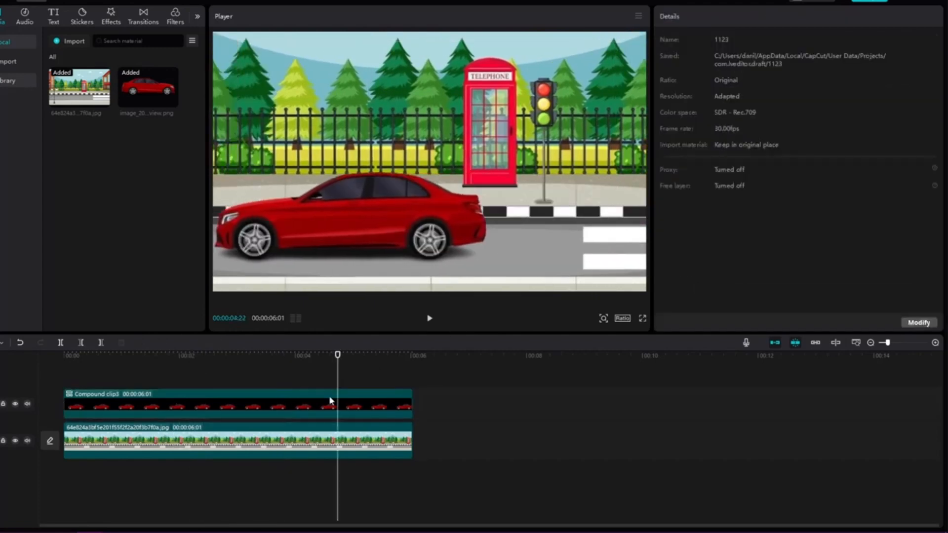
pyautogui.click(212, 404)
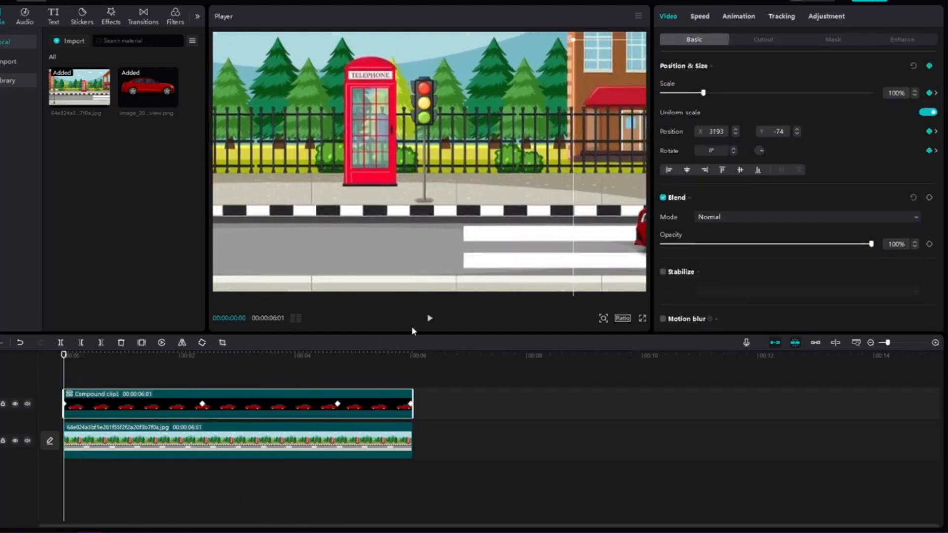
pyautogui.click(202, 354)
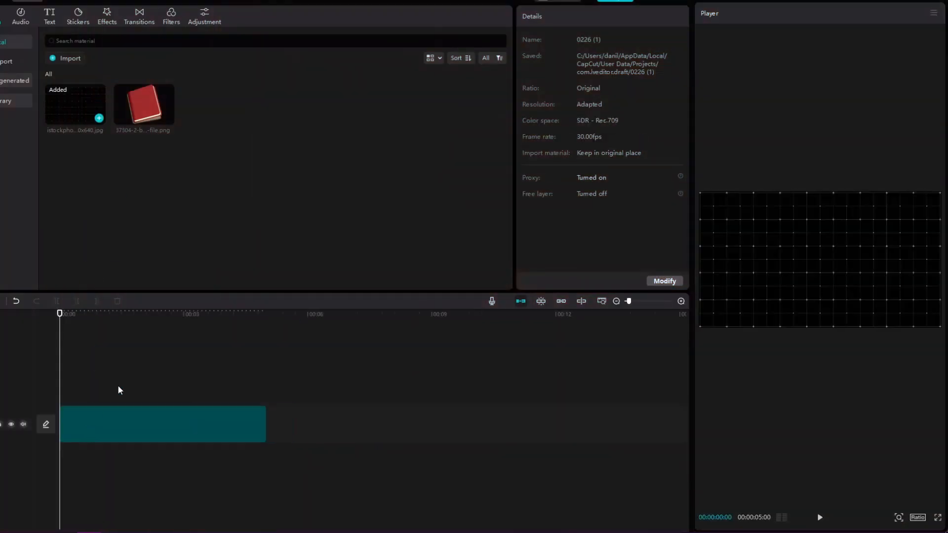
# - Apply a Nightclub category effect to the grid clip
pyautogui.click(162, 423)
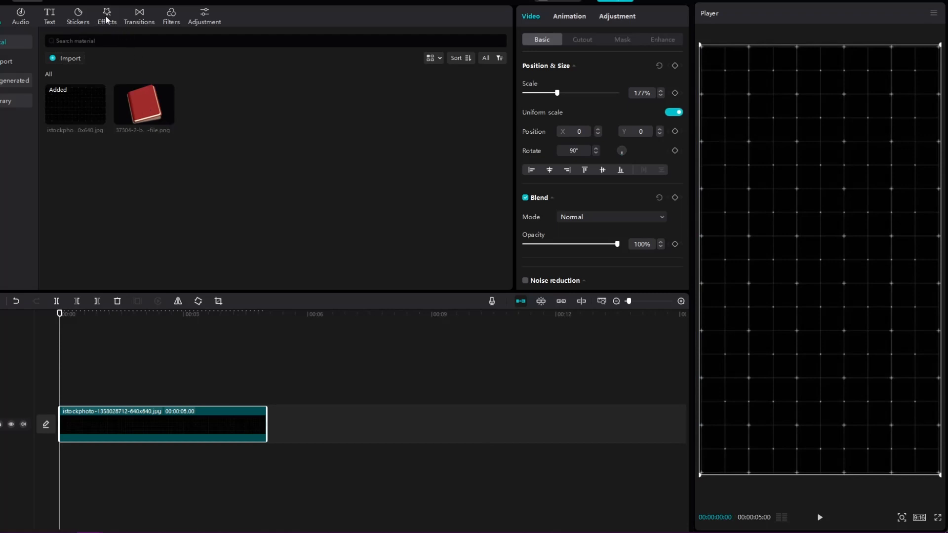
pyautogui.click(108, 12)
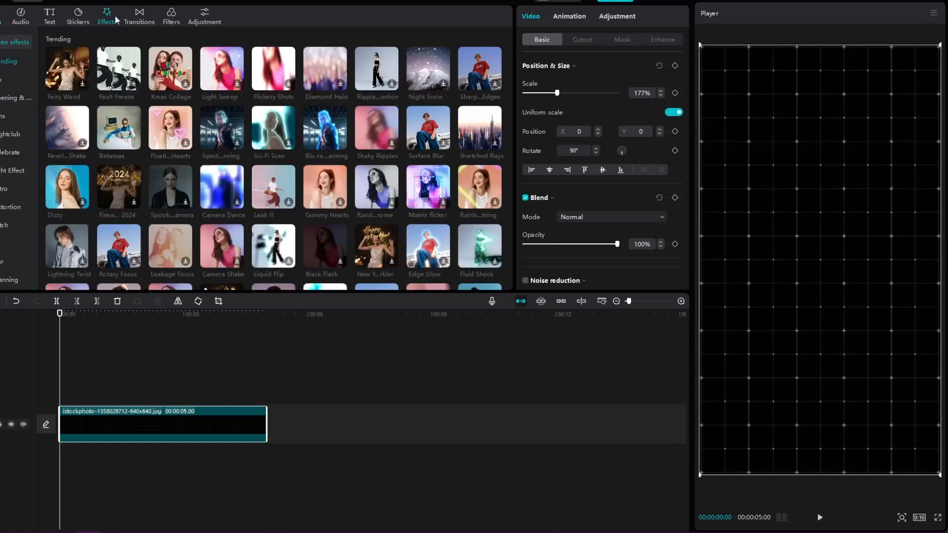
pyautogui.click(10, 134)
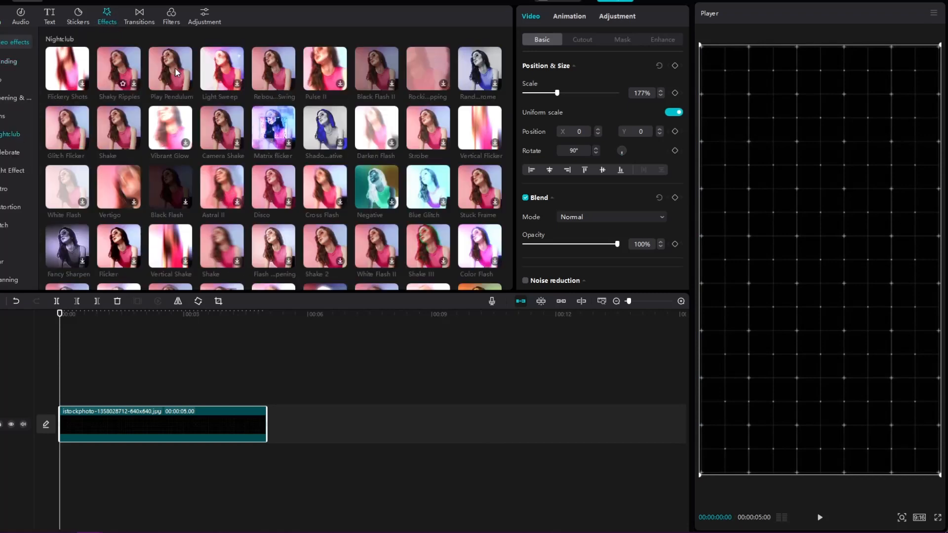
pyautogui.scroll(-3)
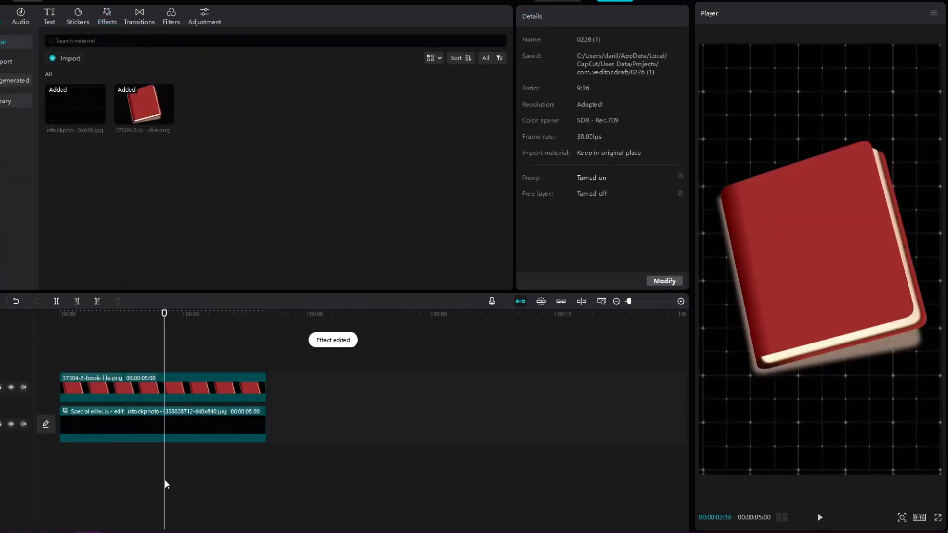
# - Resize the book image and keyframe it moving out of frame
pyautogui.click(162, 387)
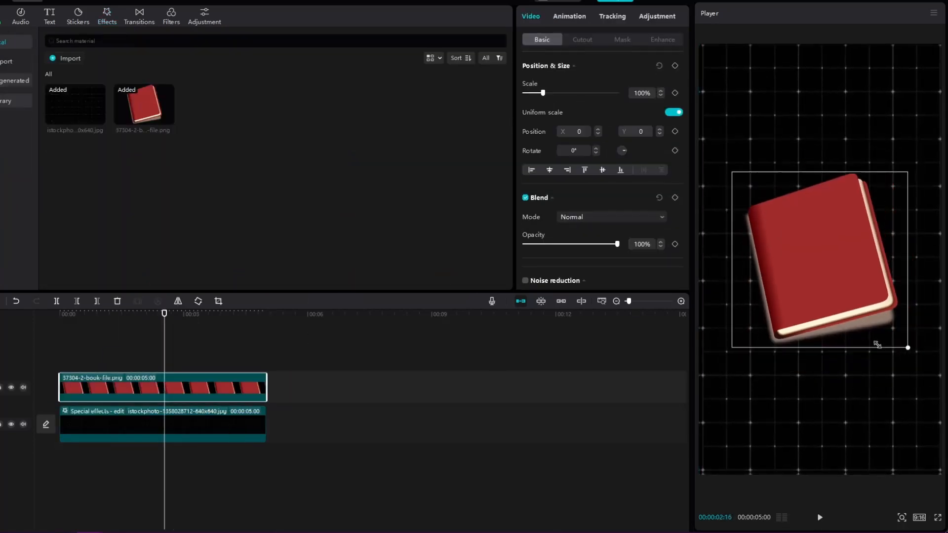
pyautogui.moveTo(907, 347); pyautogui.dragTo(837, 294)
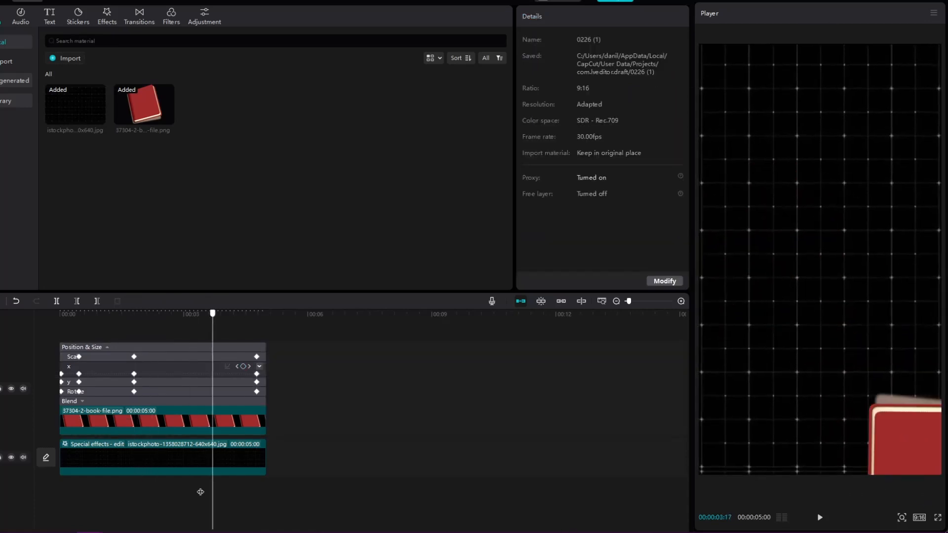
pyautogui.click(229, 423)
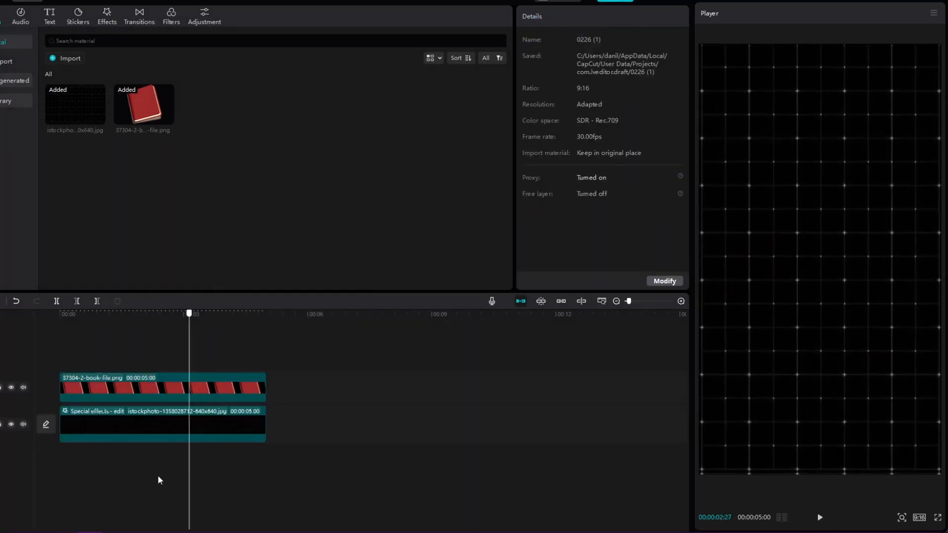
# - Add a default text layer reading ANIMATION #2 in BowlbyOne-Regular
pyautogui.click(49, 14)
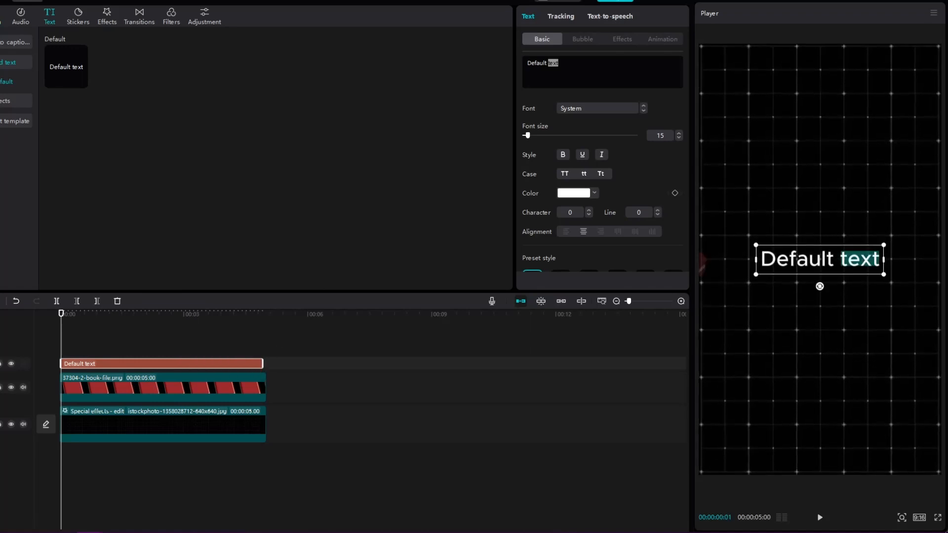
pyautogui.write('ANIMATION #2')
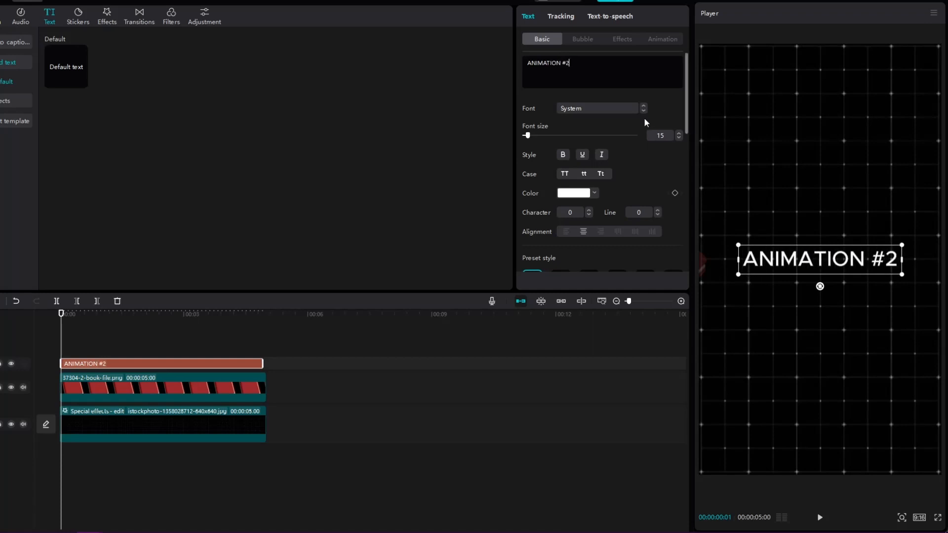
pyautogui.click(597, 108)
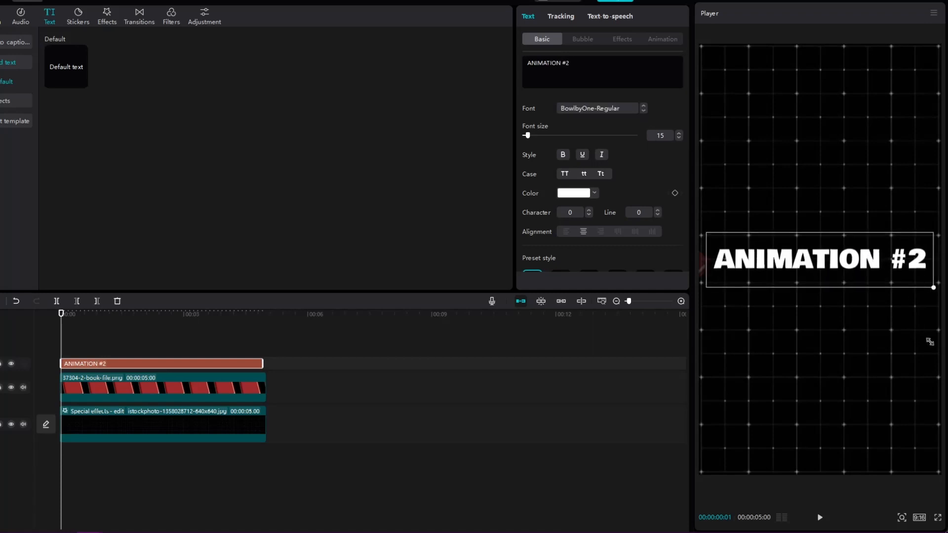